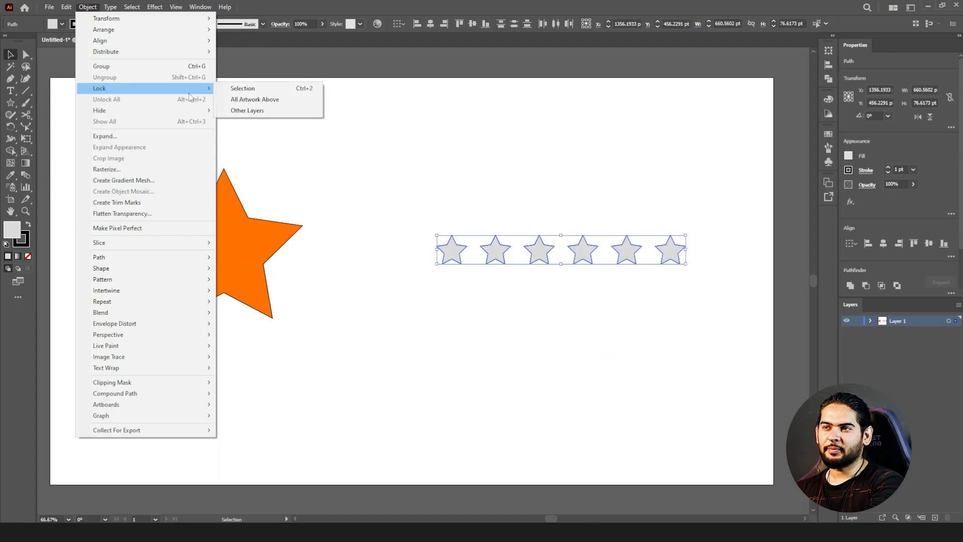
mouse_move(100, 63)
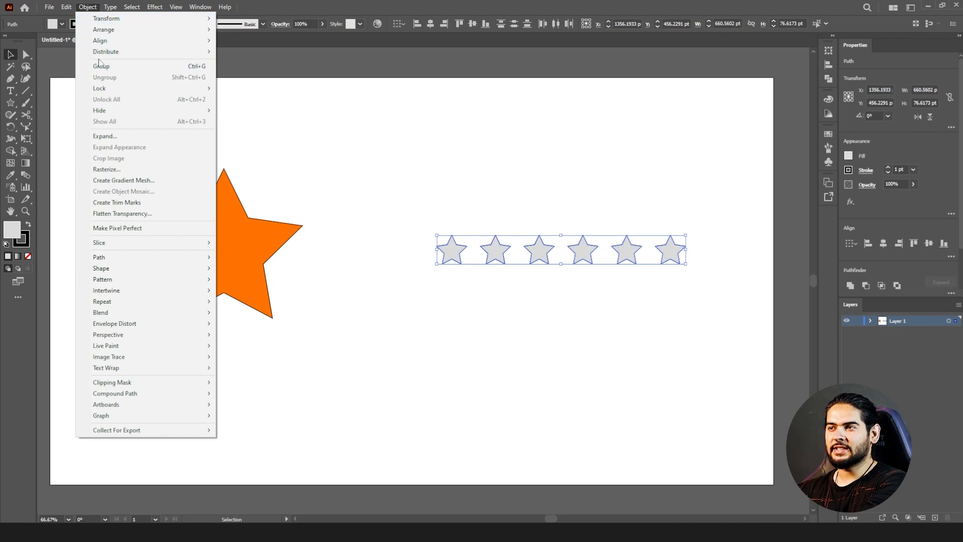
mouse_move(135, 90)
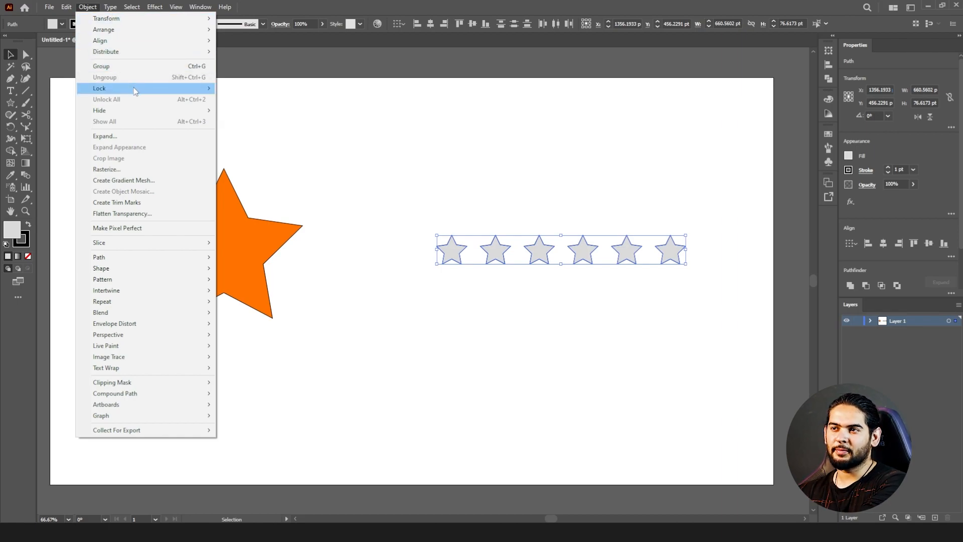
mouse_move(156, 122)
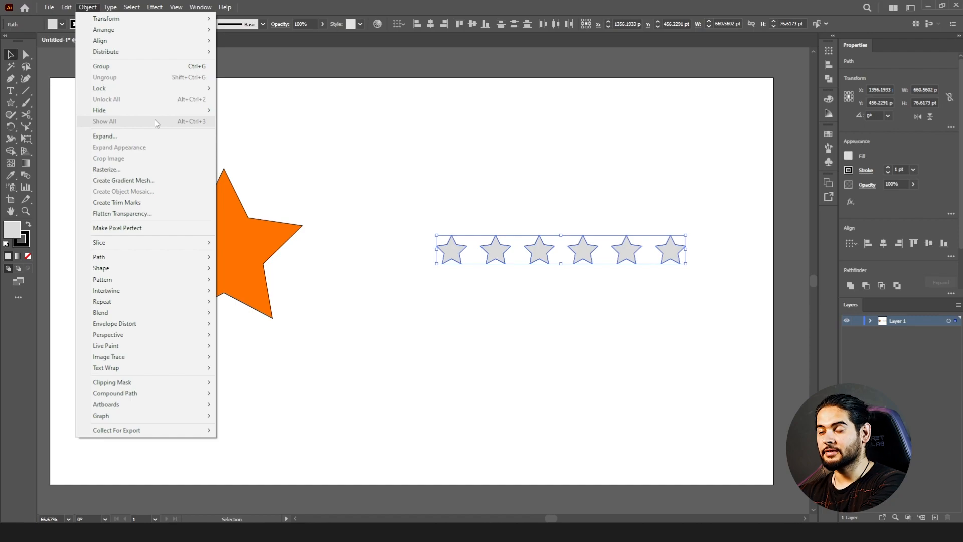
- Close the Lock options, then select and group the row of grey stars and nudge it left
left_click(421, 212)
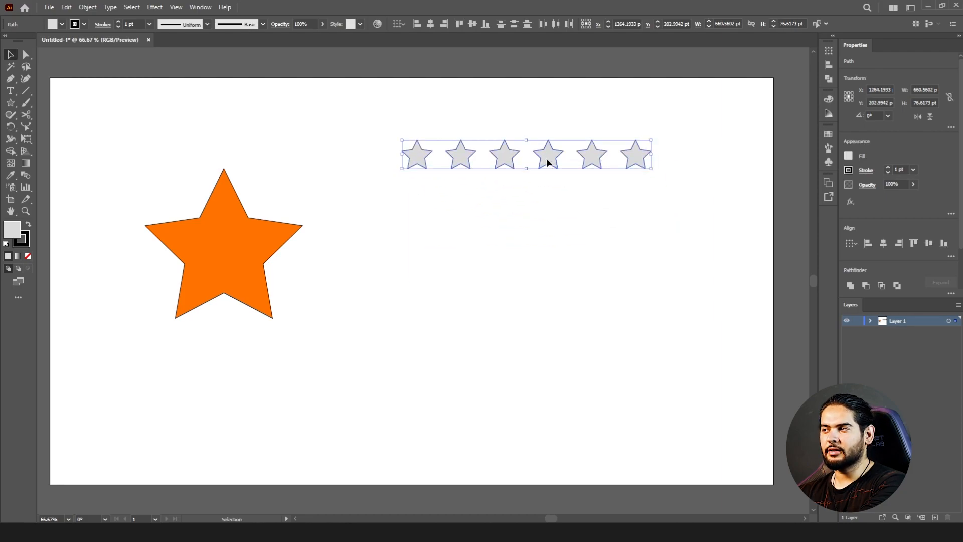
left_click(498, 301)
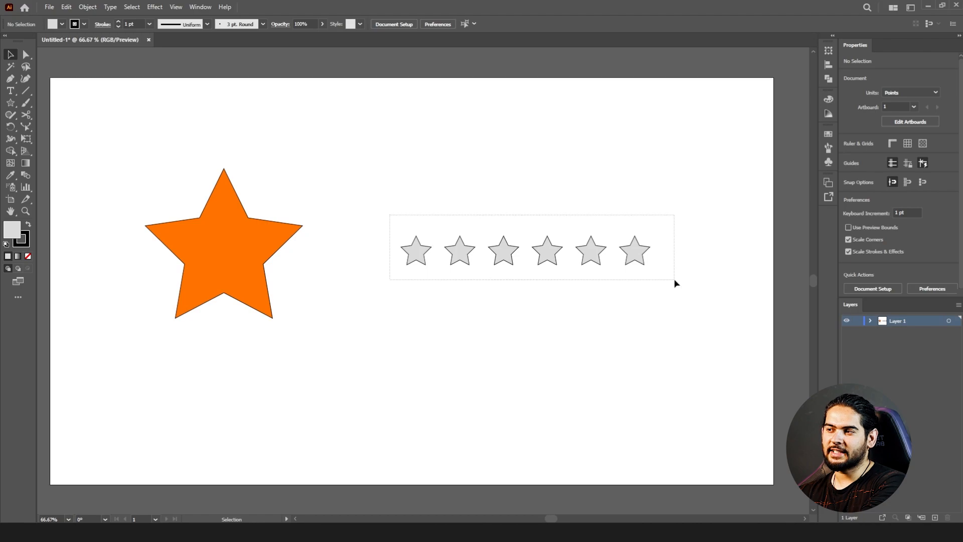
left_click(525, 250)
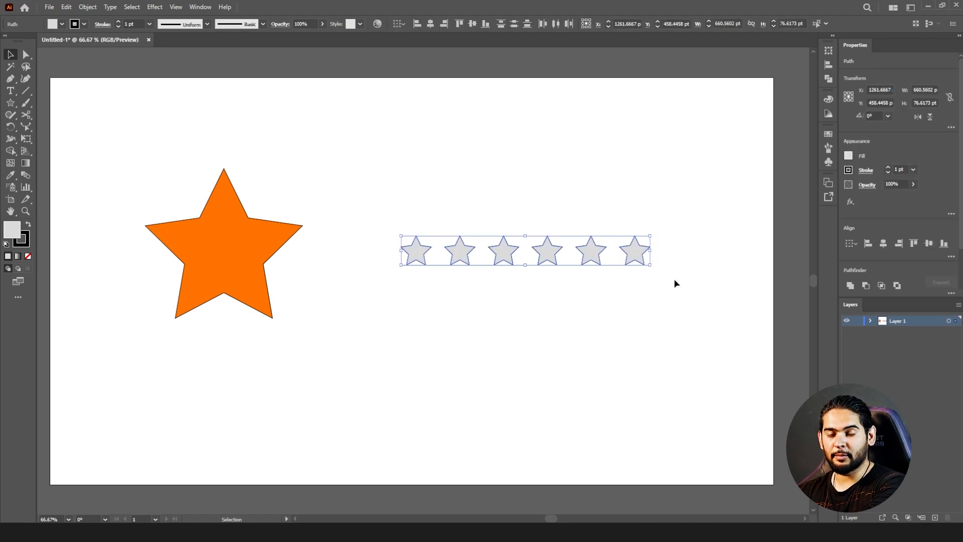
mouse_move(637, 258)
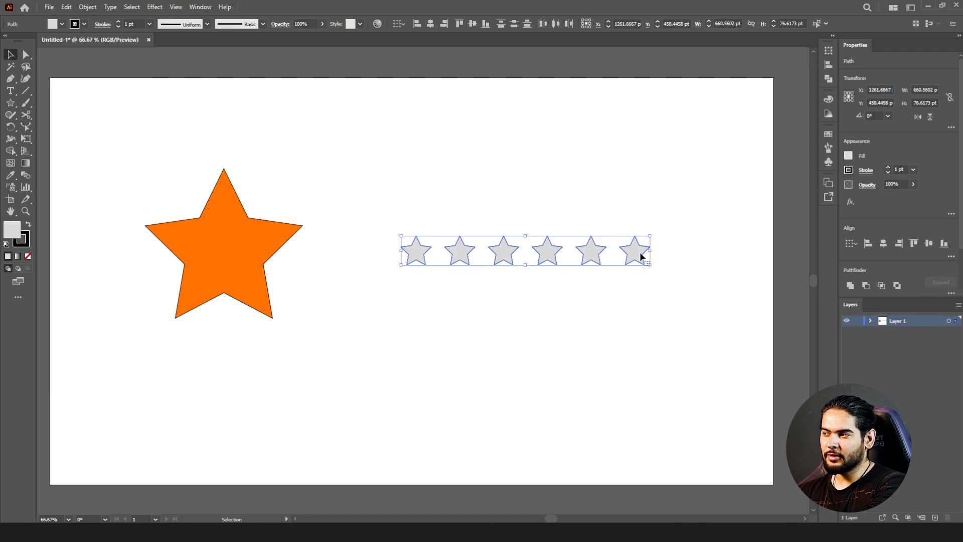
key("ctrl+g")
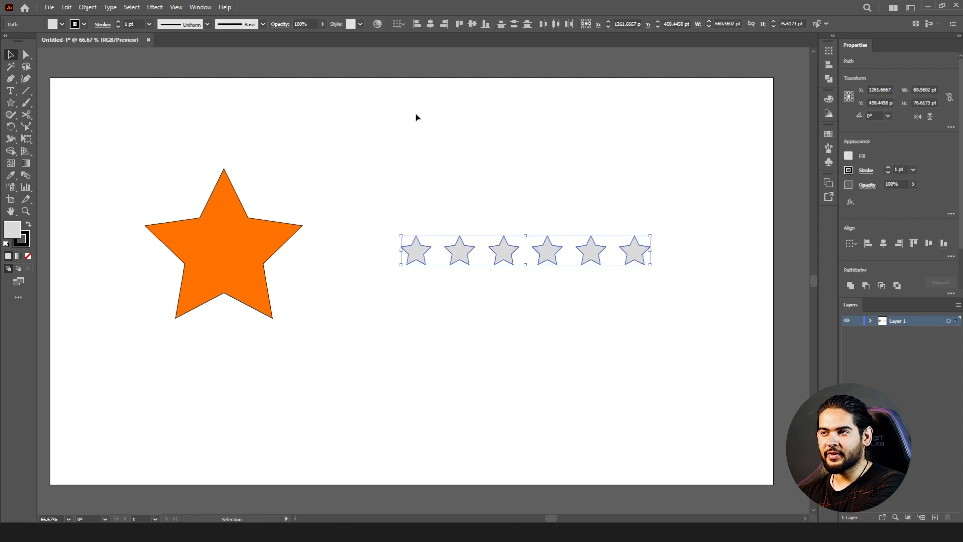
left_click(87, 6)
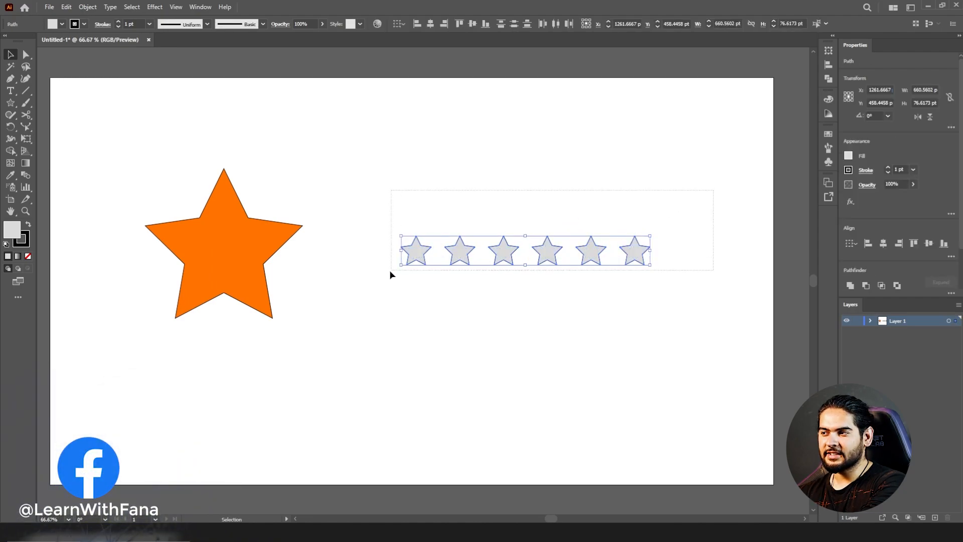
- Expand Layer 1 in the Layers panel to list the individual star paths
left_click(458, 250)
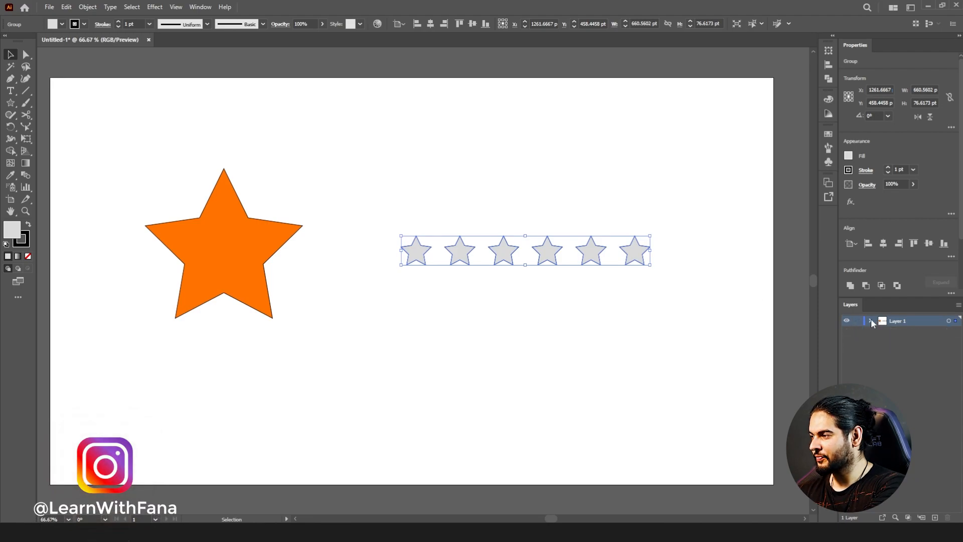
left_click(871, 320)
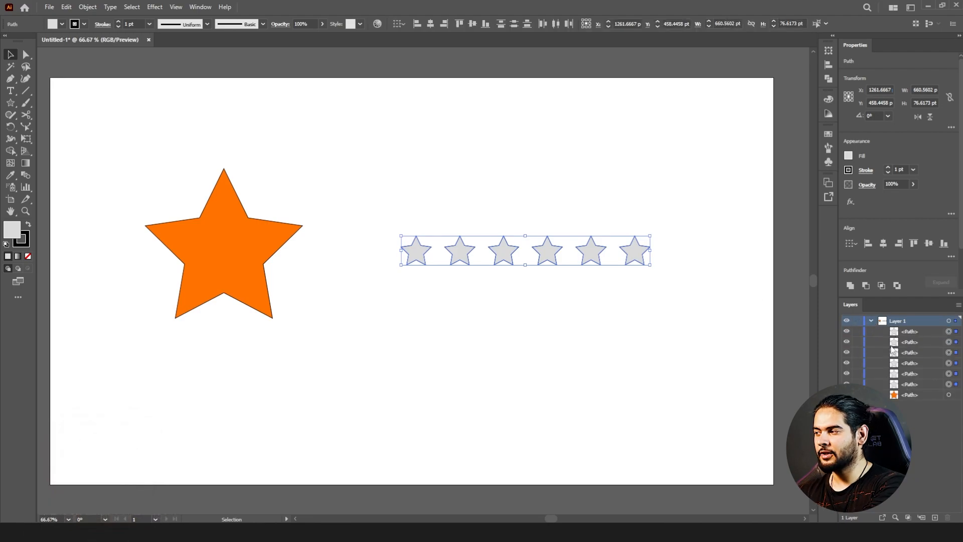
mouse_move(897, 384)
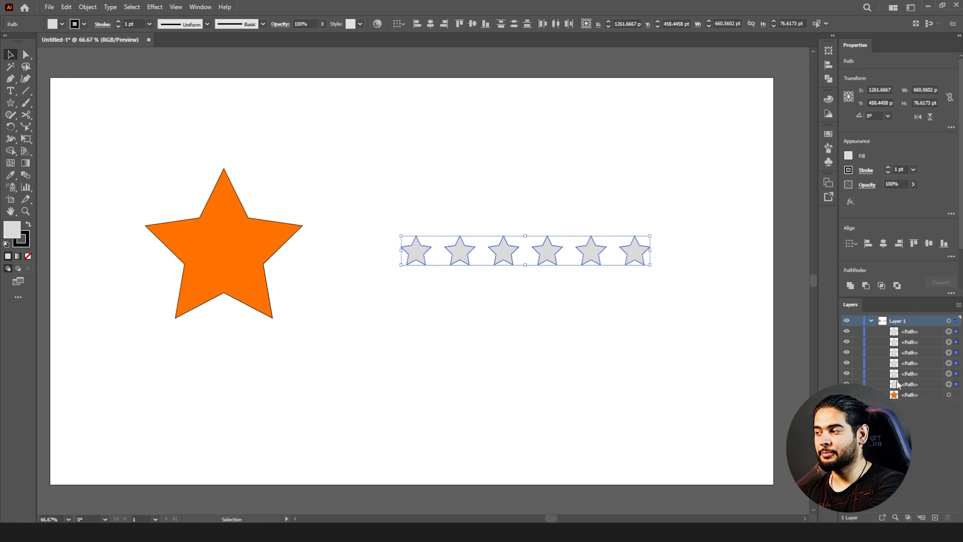
mouse_move(545, 255)
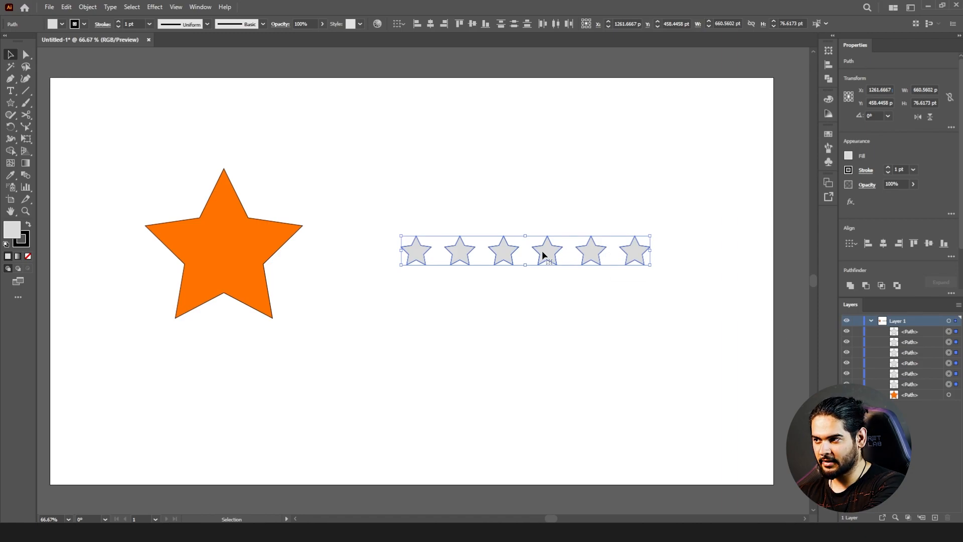
mouse_move(643, 261)
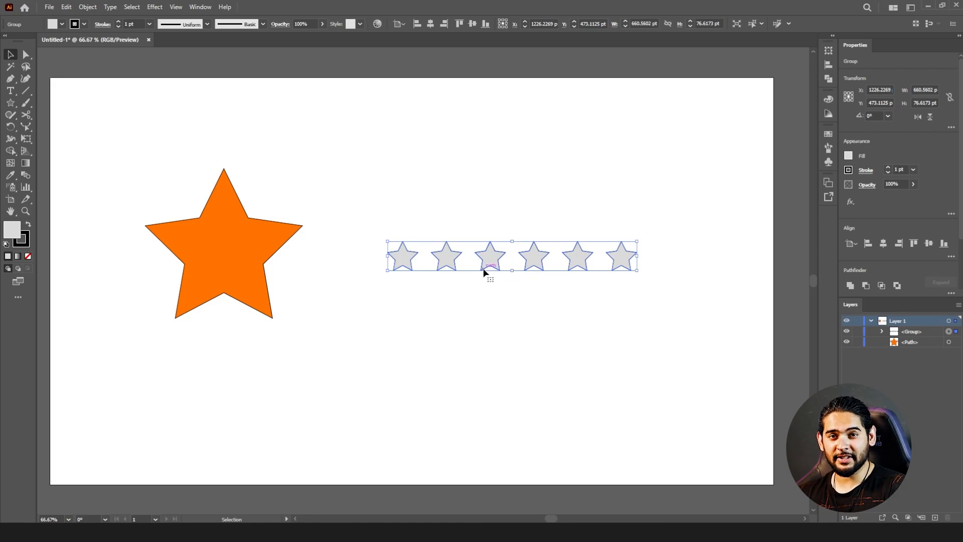
mouse_move(491, 293)
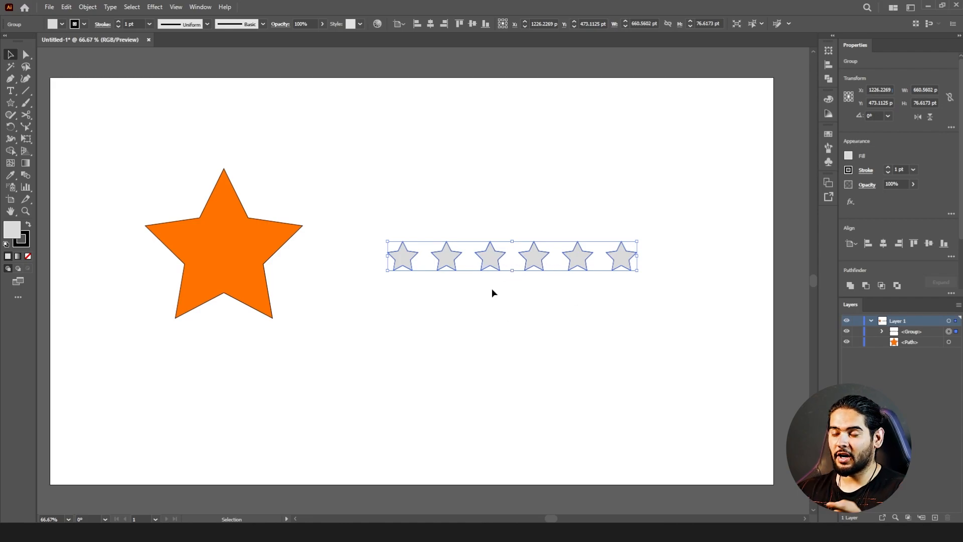
mouse_move(493, 288)
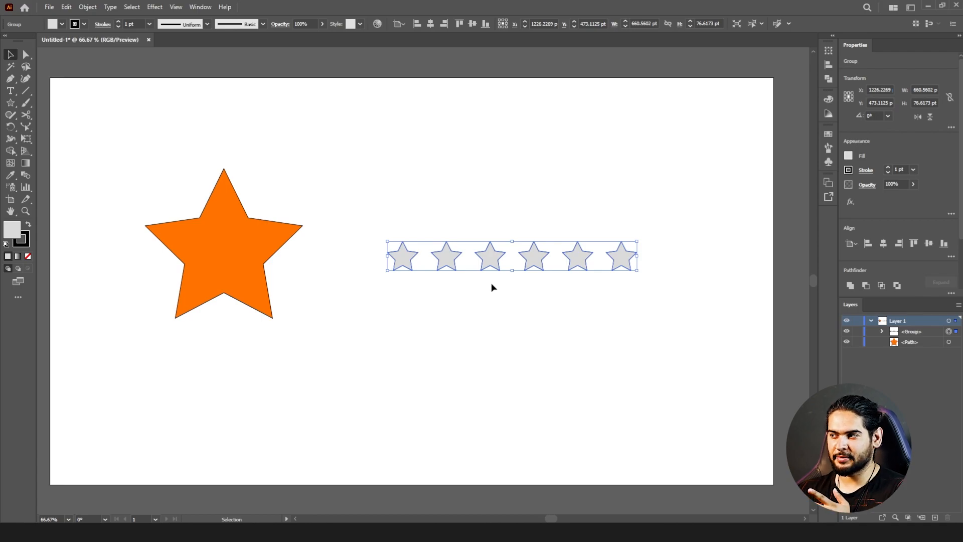
mouse_move(923, 331)
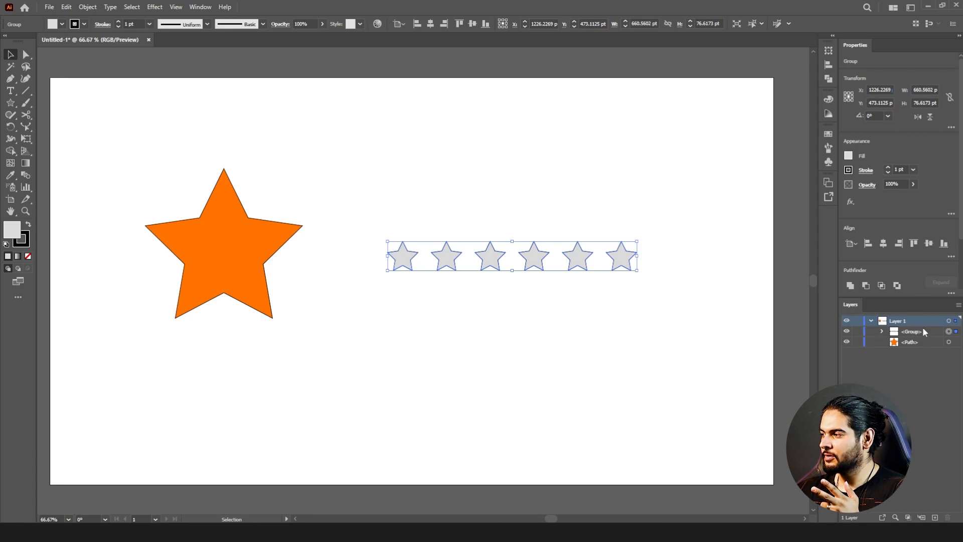
- Fill the fourth star in the group with #FF3C00, then reselect the whole group
left_click(883, 331)
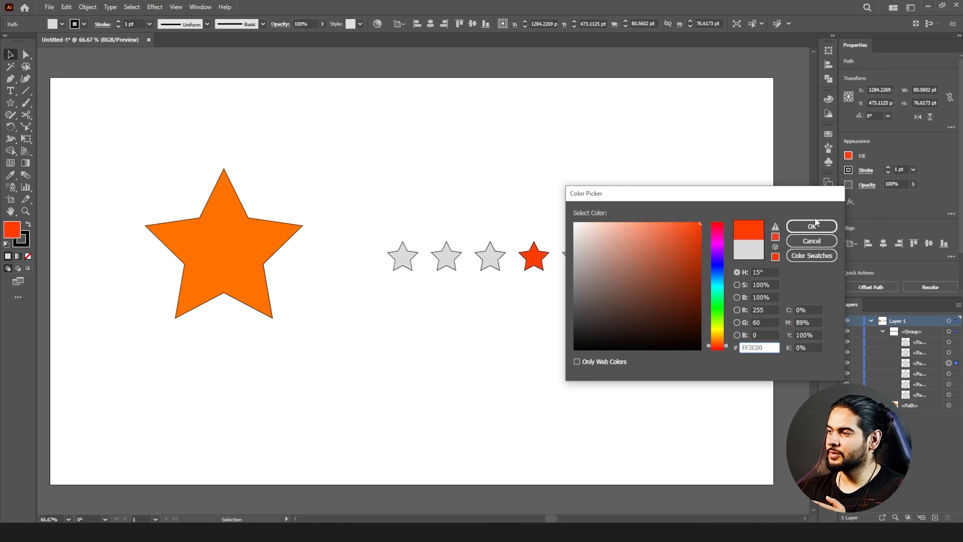
left_click(811, 226)
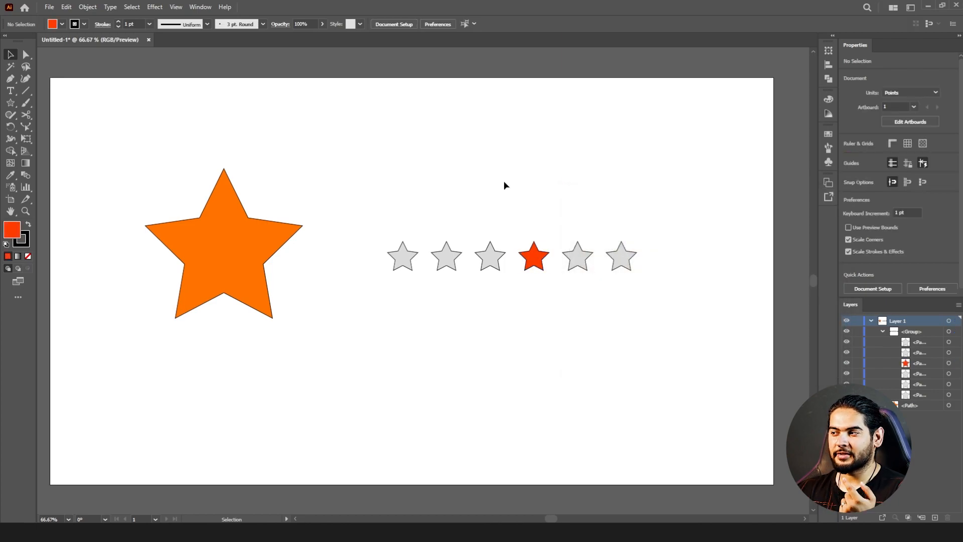
left_click(534, 257)
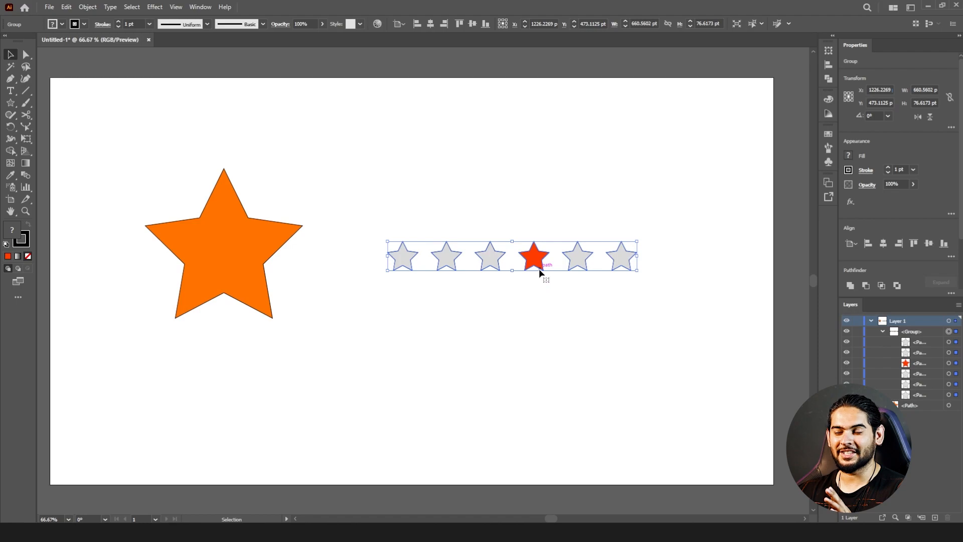
left_click(881, 331)
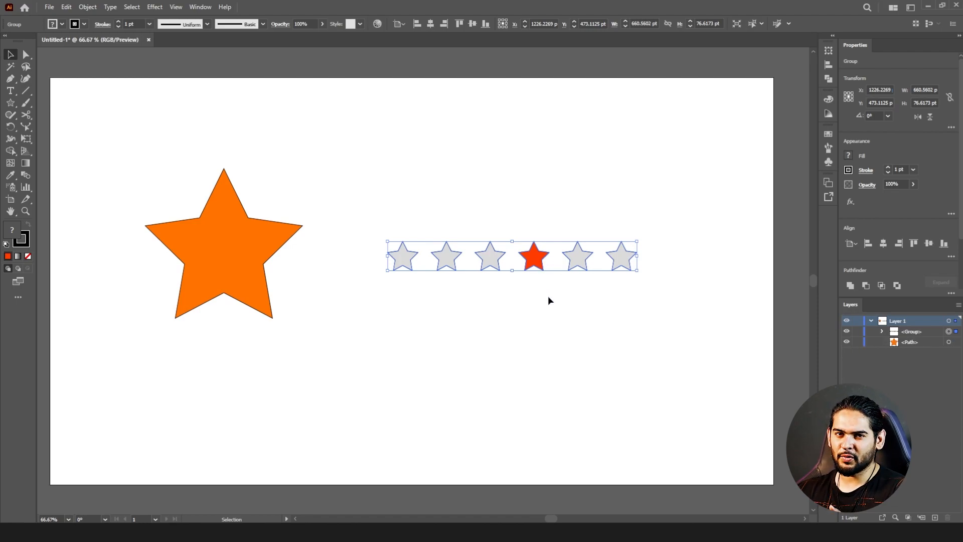
mouse_move(540, 260)
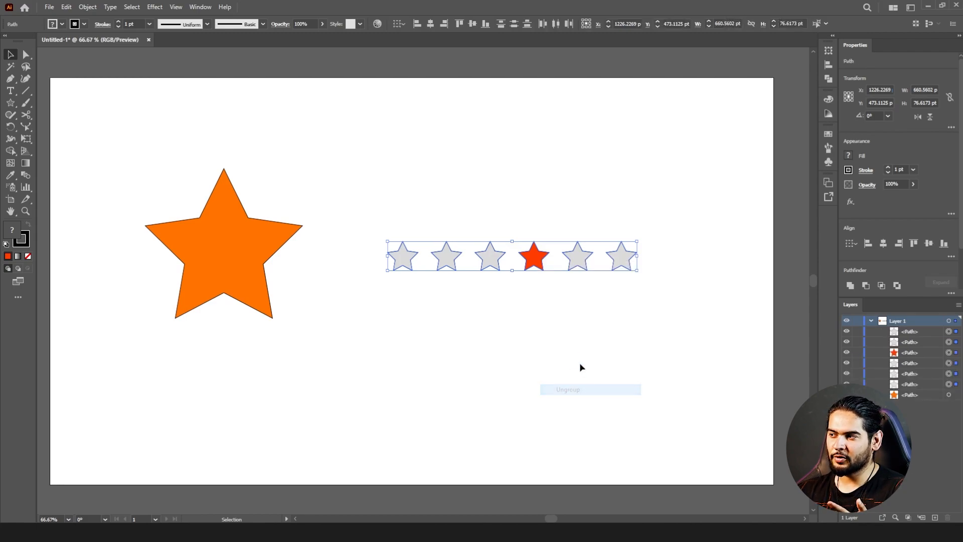
left_click(567, 389)
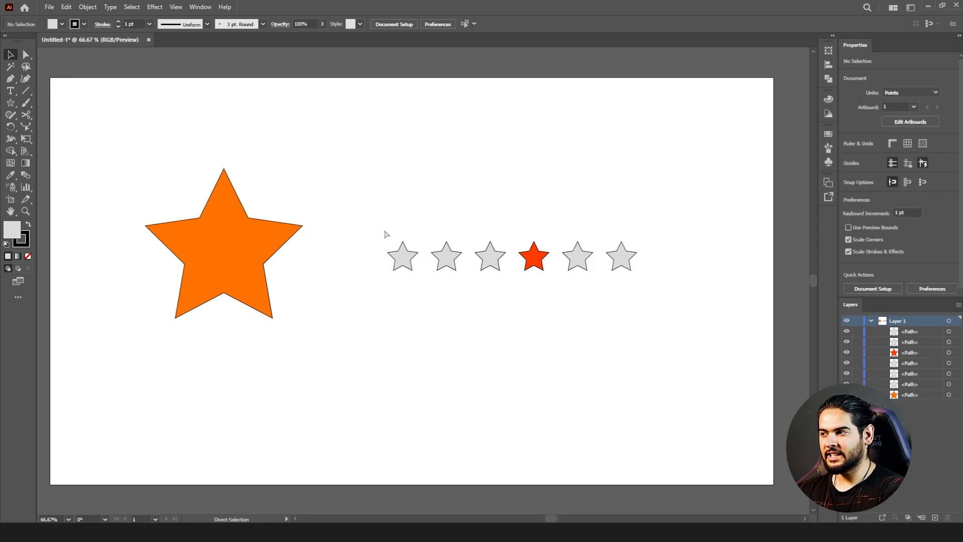
left_click(87, 6)
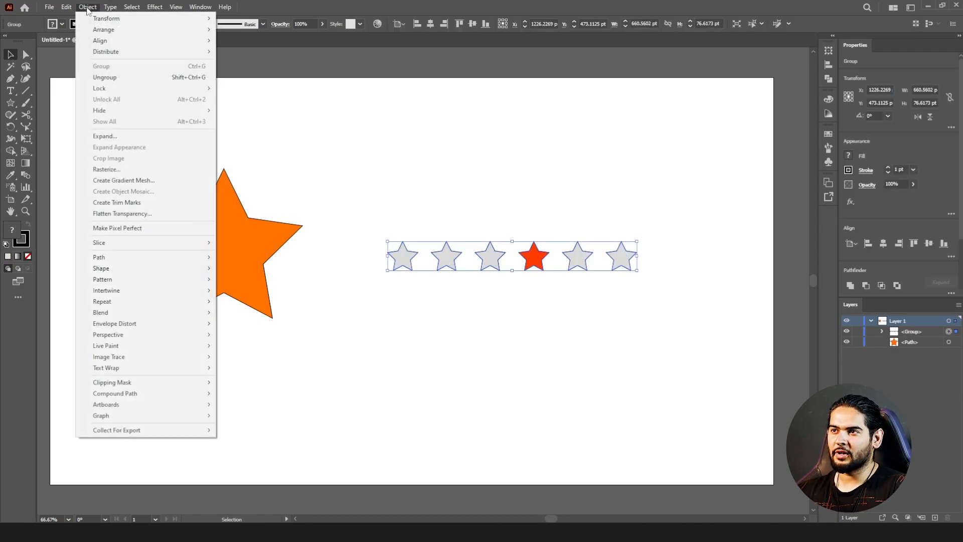
mouse_move(125, 77)
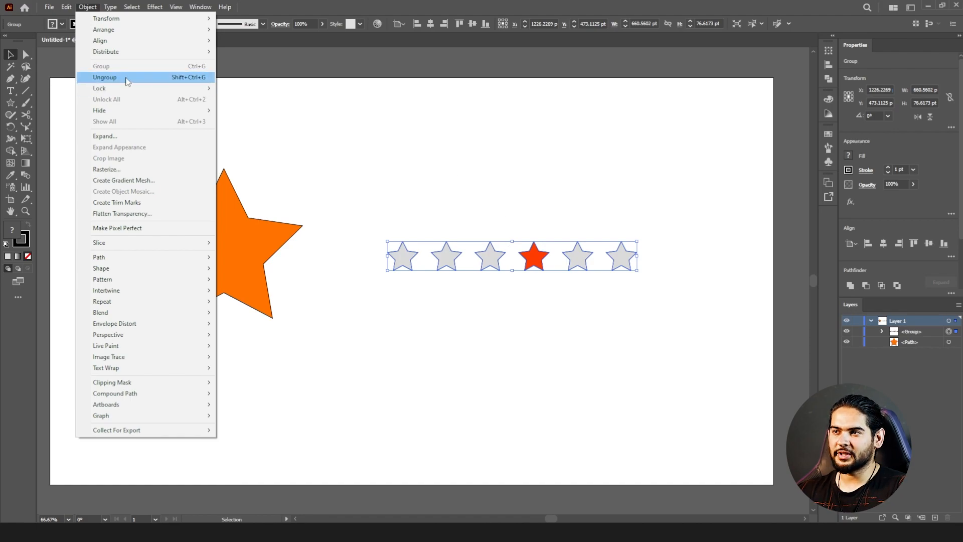
left_click(104, 77)
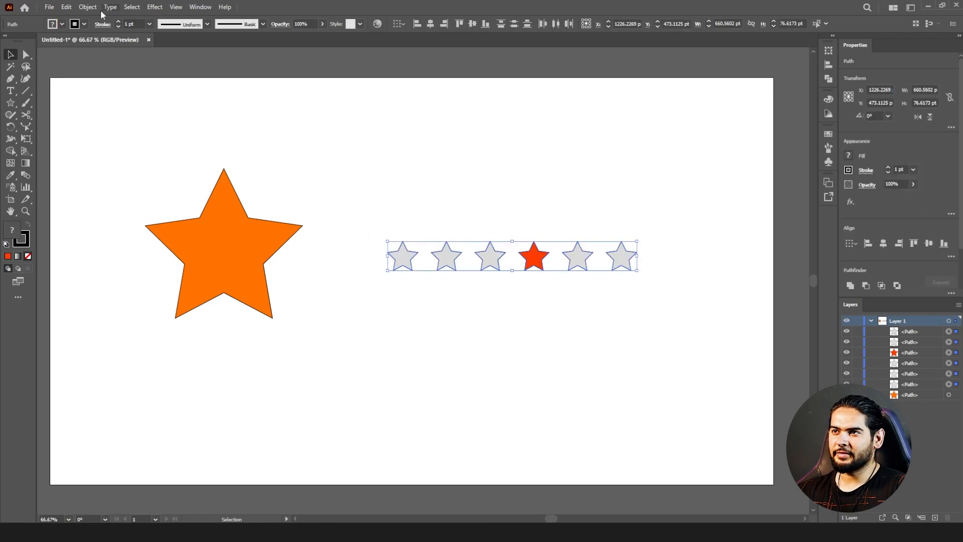
mouse_move(547, 139)
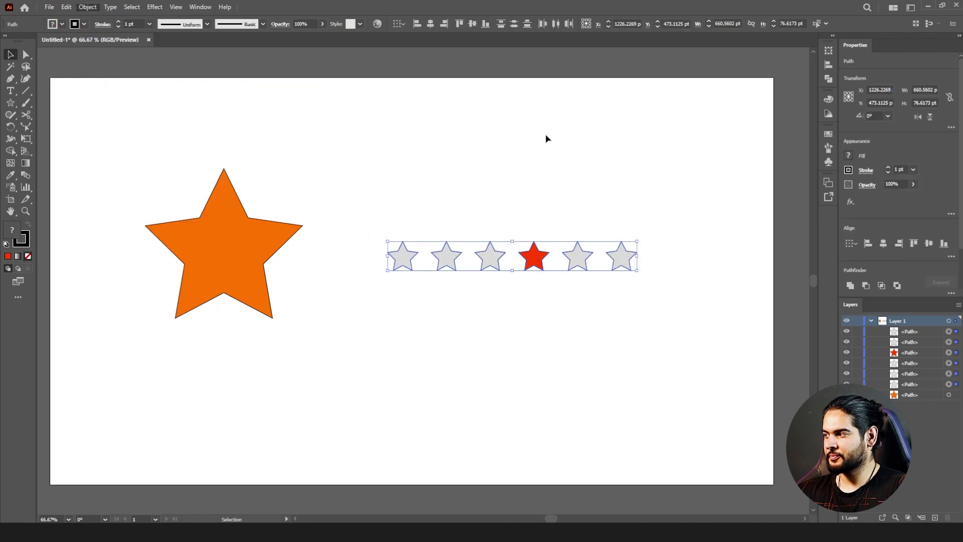
- Lock the first three grey stars with Object > Lock > Selection
left_click(507, 284)
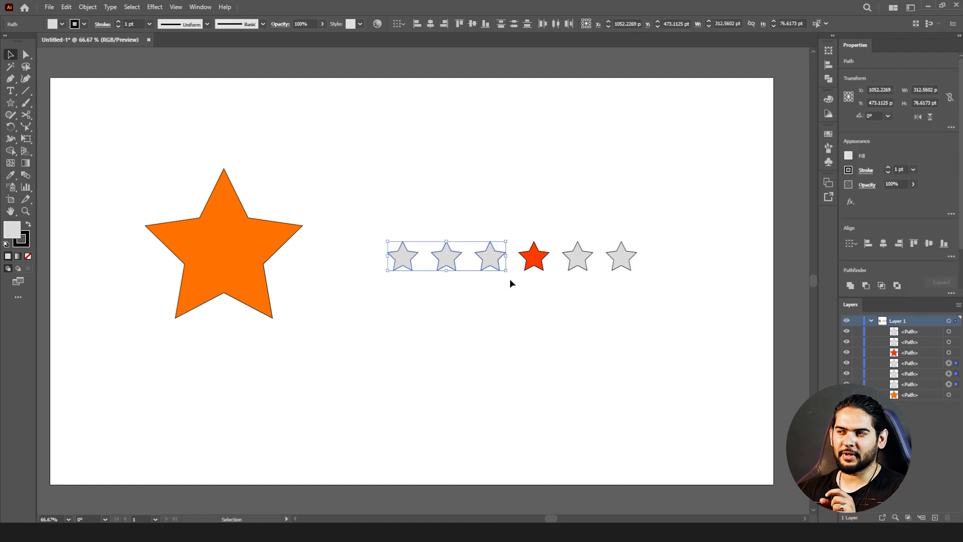
left_click(87, 7)
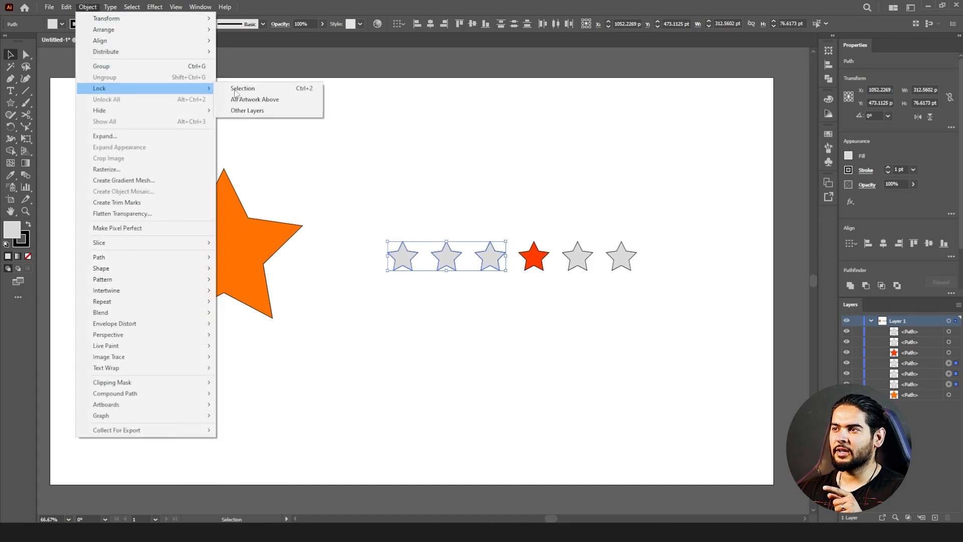
mouse_move(279, 110)
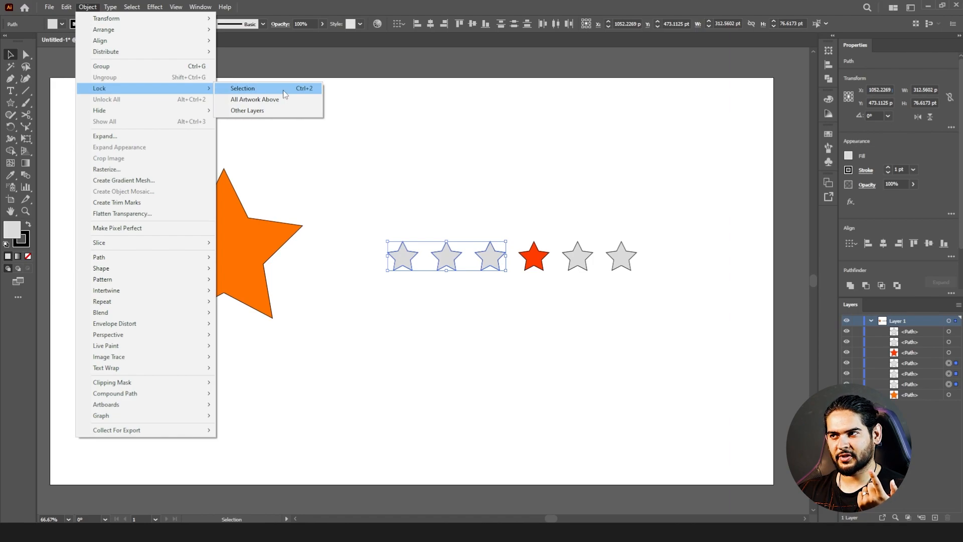
left_click(242, 88)
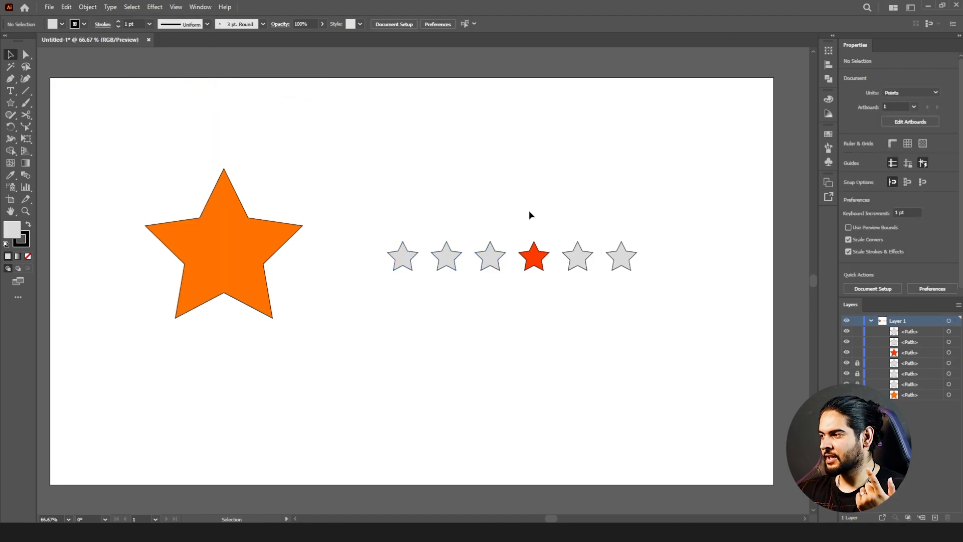
mouse_move(447, 260)
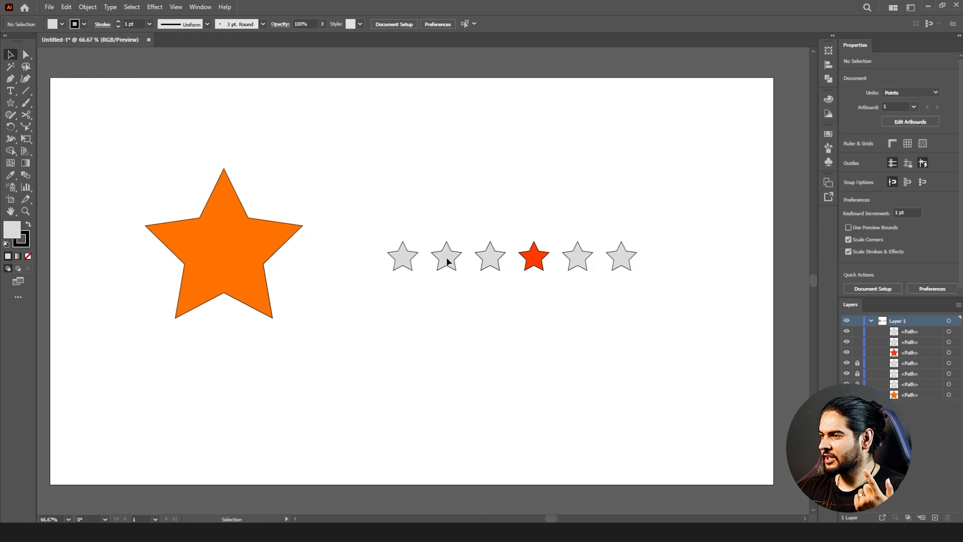
mouse_move(430, 291)
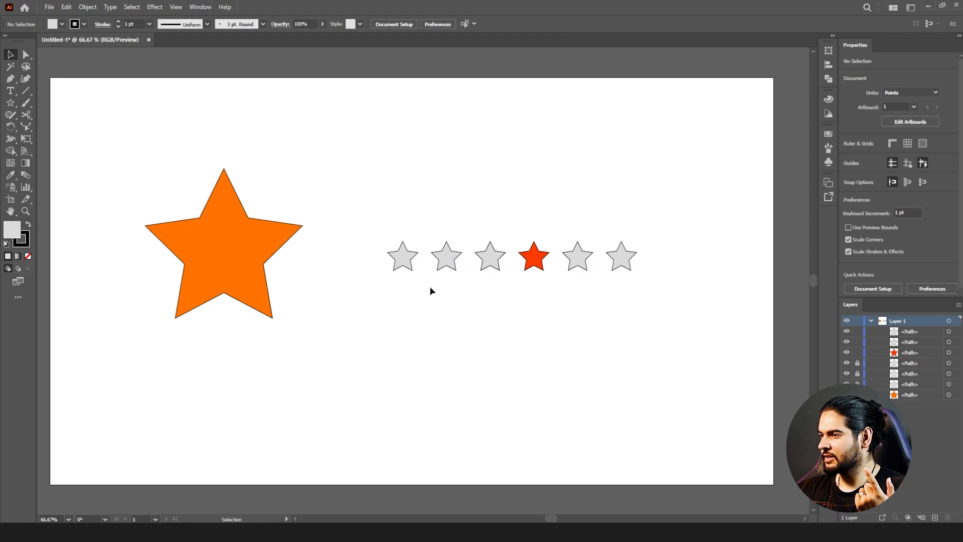
mouse_move(896, 315)
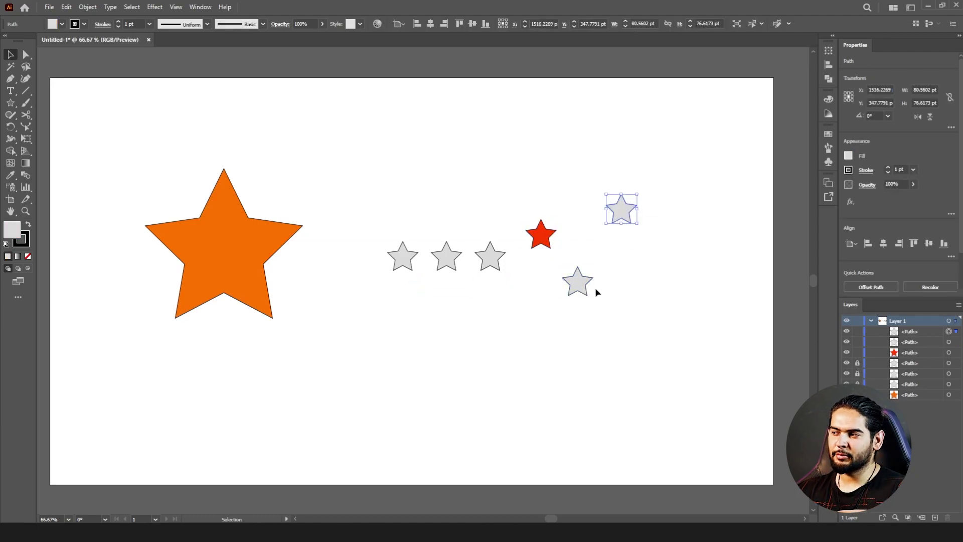
- Select the red star to rearrange the row, then Unlock All objects
left_click(393, 292)
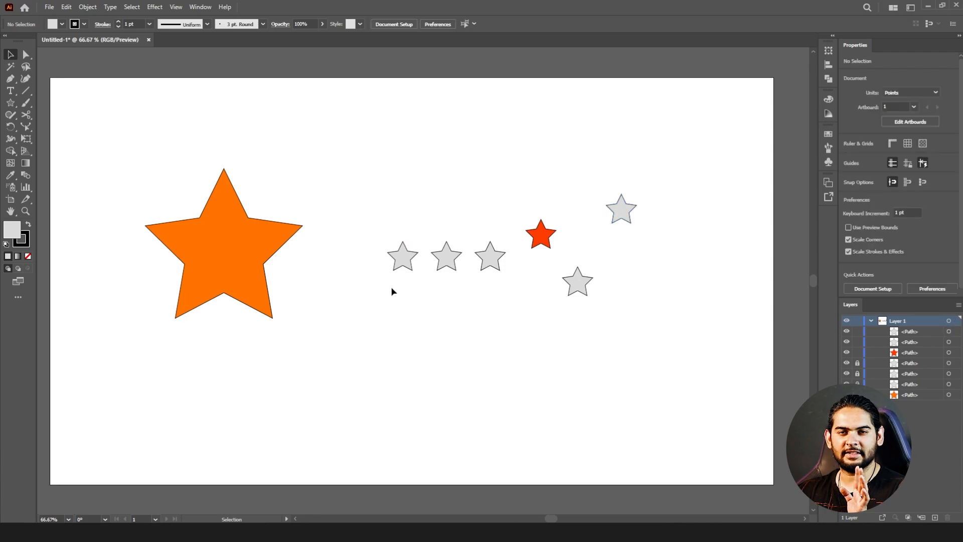
left_click(540, 235)
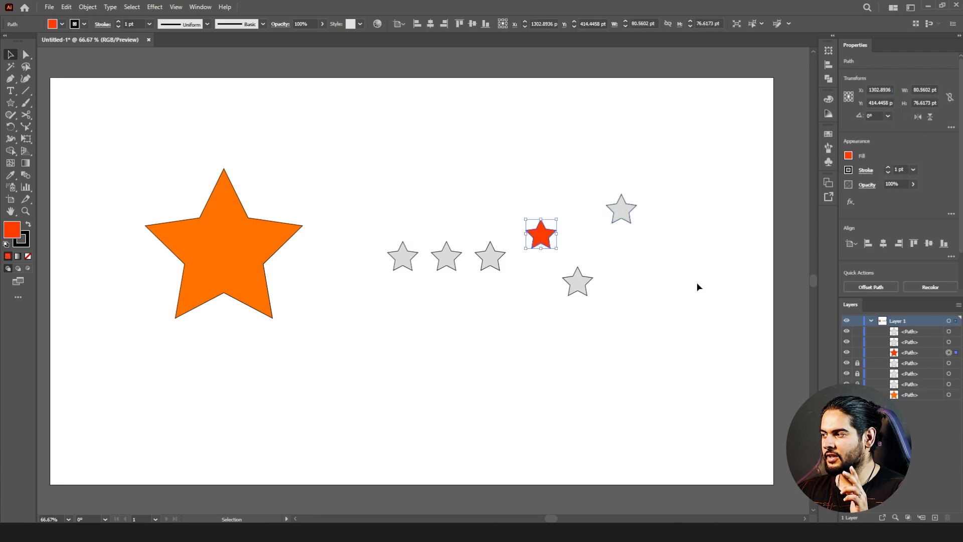
mouse_move(859, 356)
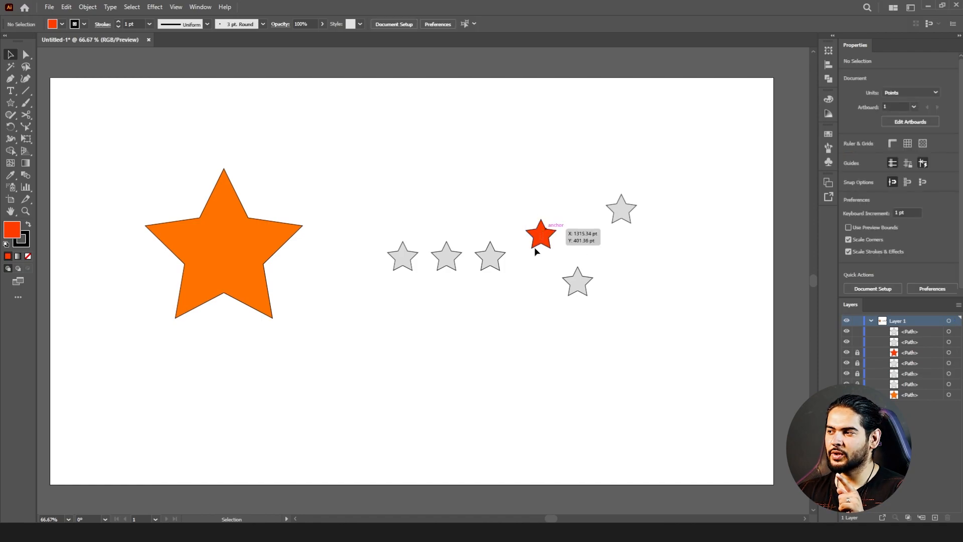
mouse_move(651, 295)
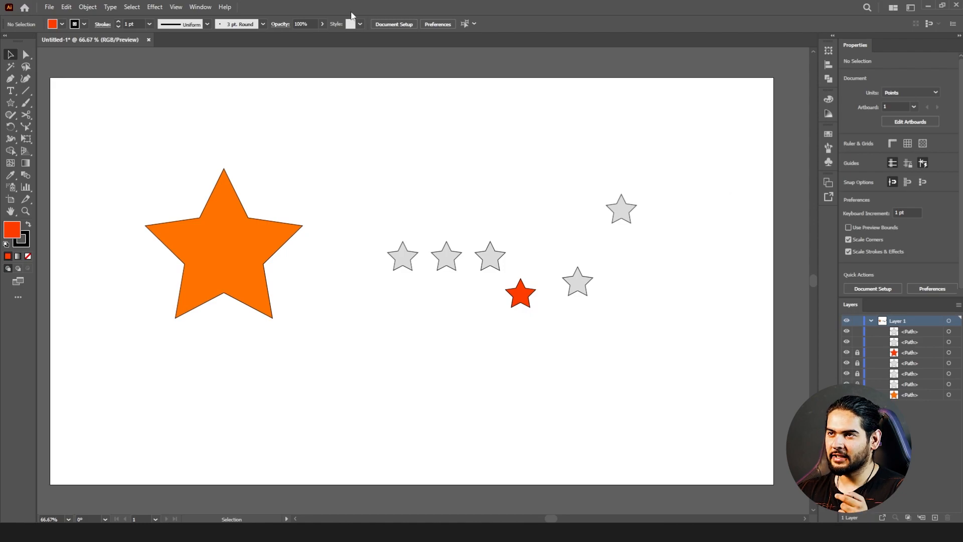
left_click(87, 7)
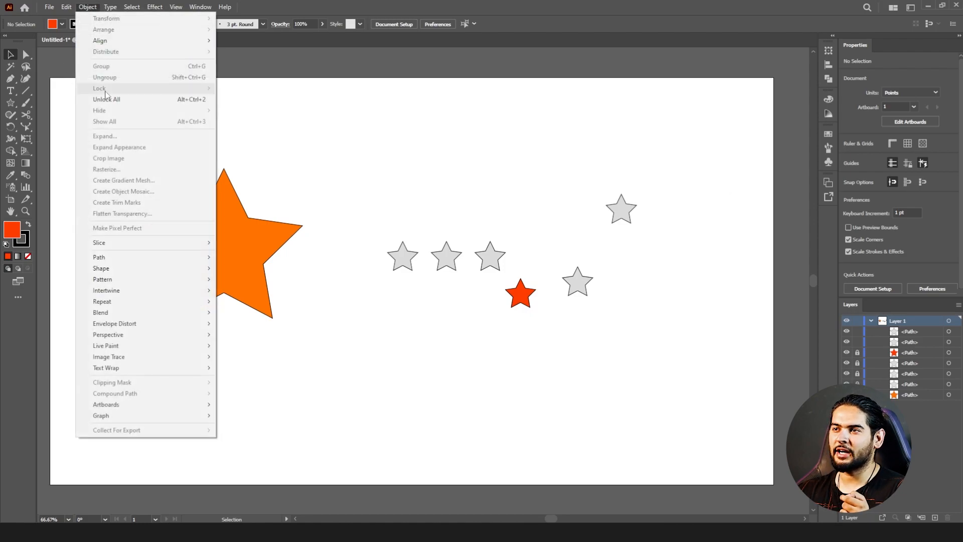
mouse_move(159, 100)
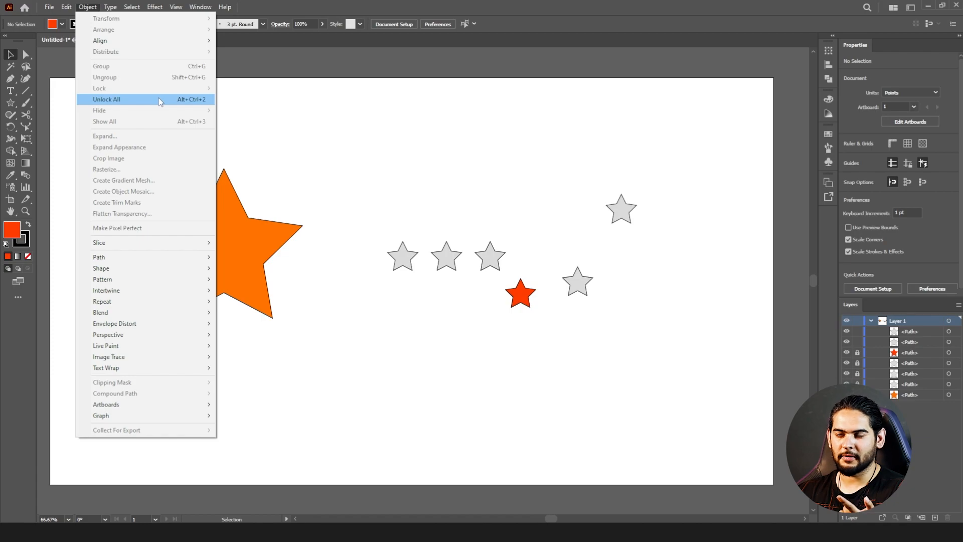
left_click(106, 99)
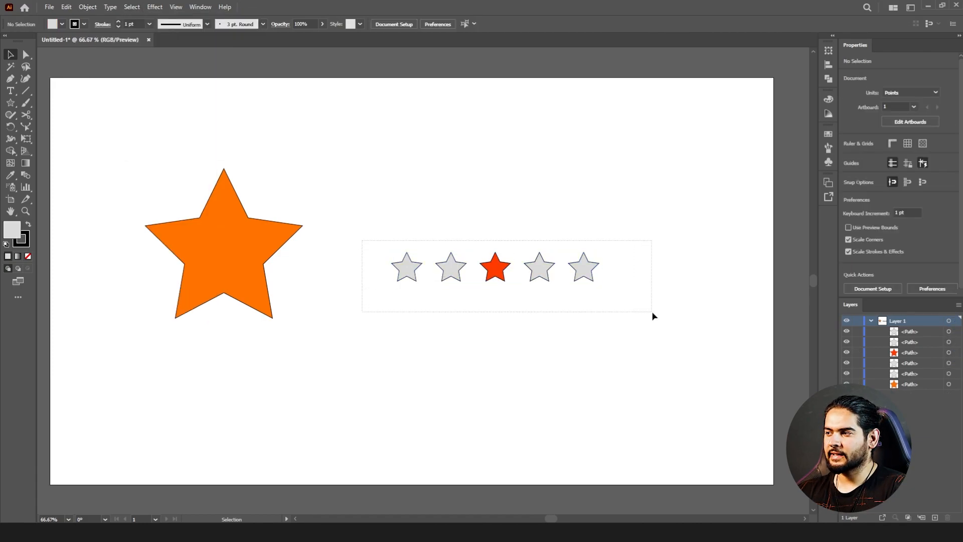
left_click(88, 6)
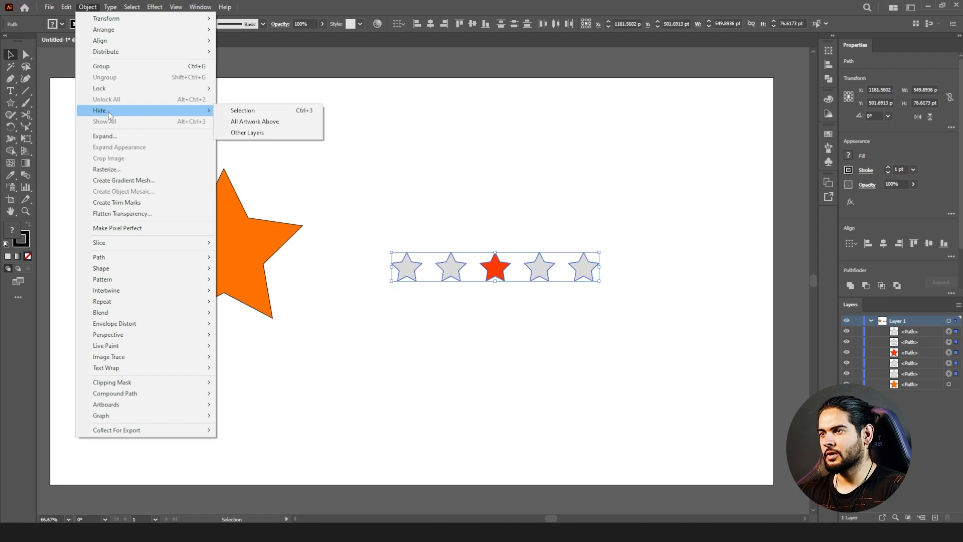
left_click(242, 110)
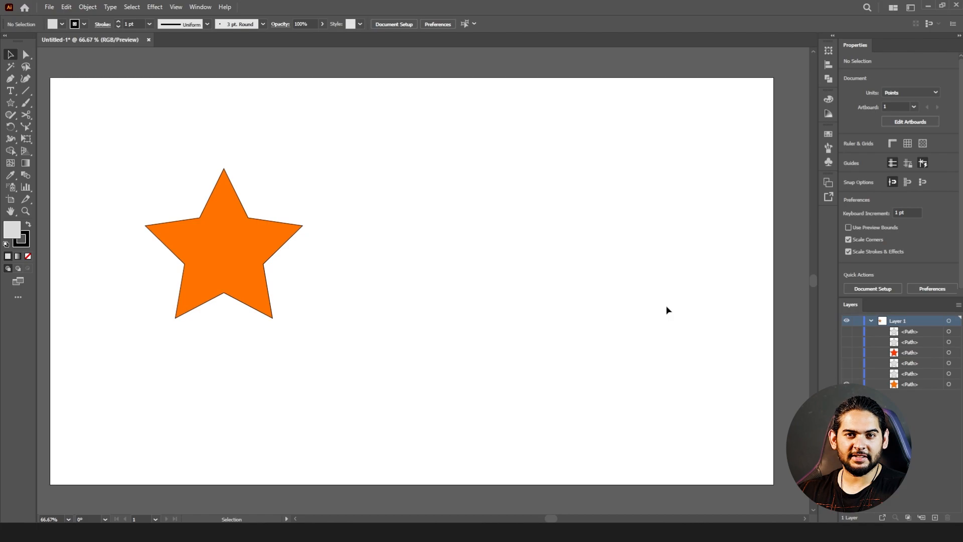
mouse_move(862, 324)
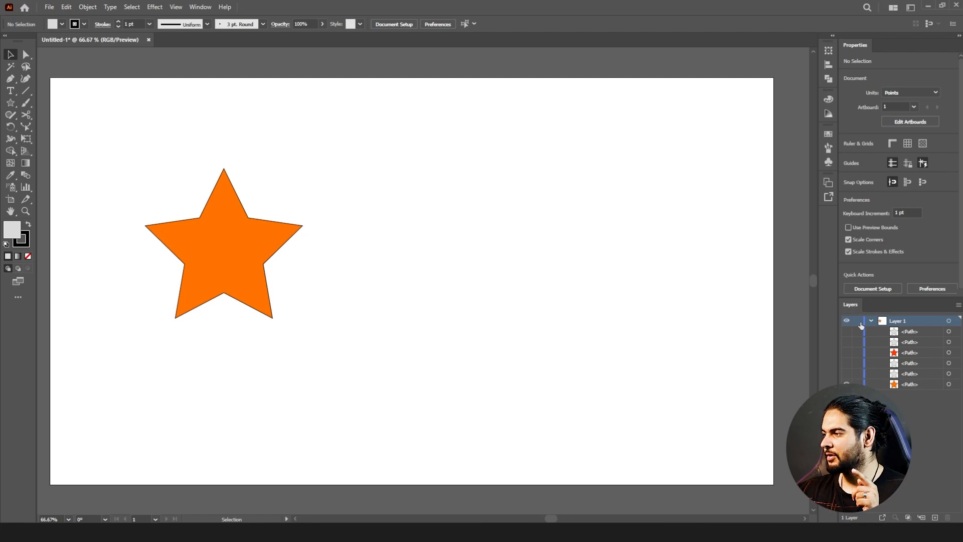
left_click(908, 352)
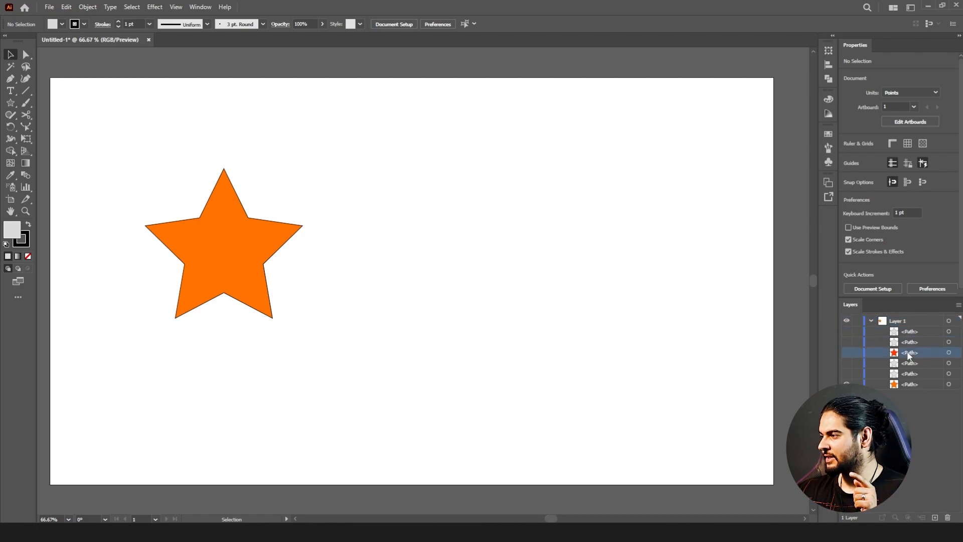
left_click(909, 373)
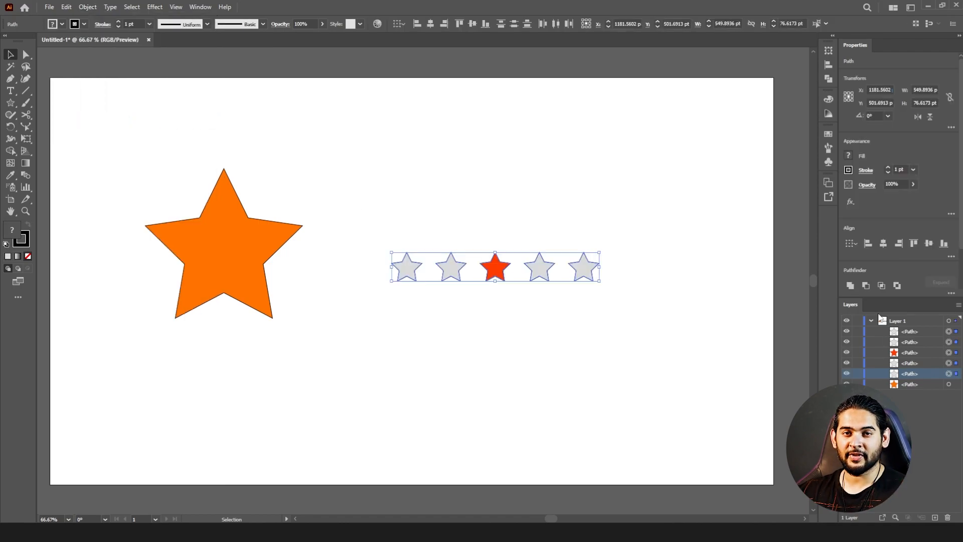
mouse_move(272, 227)
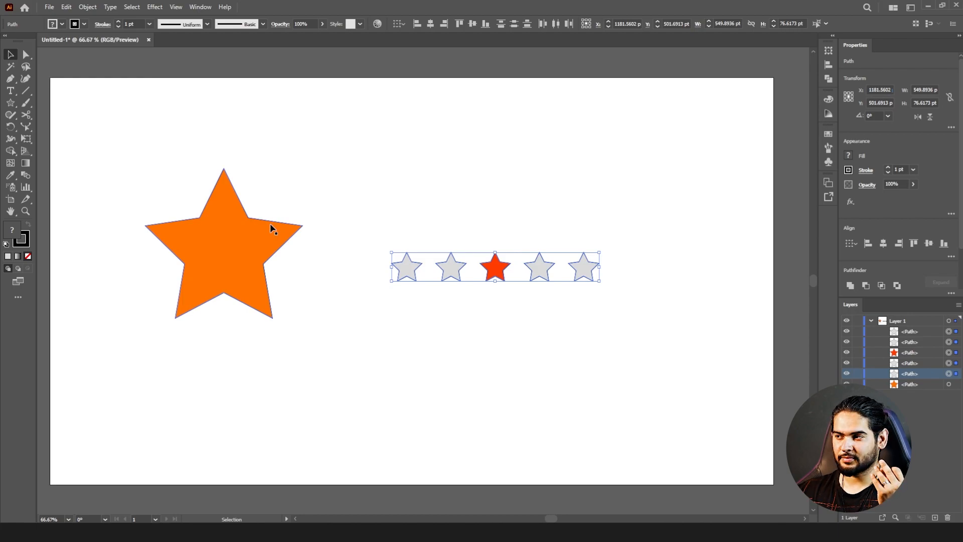
mouse_move(276, 230)
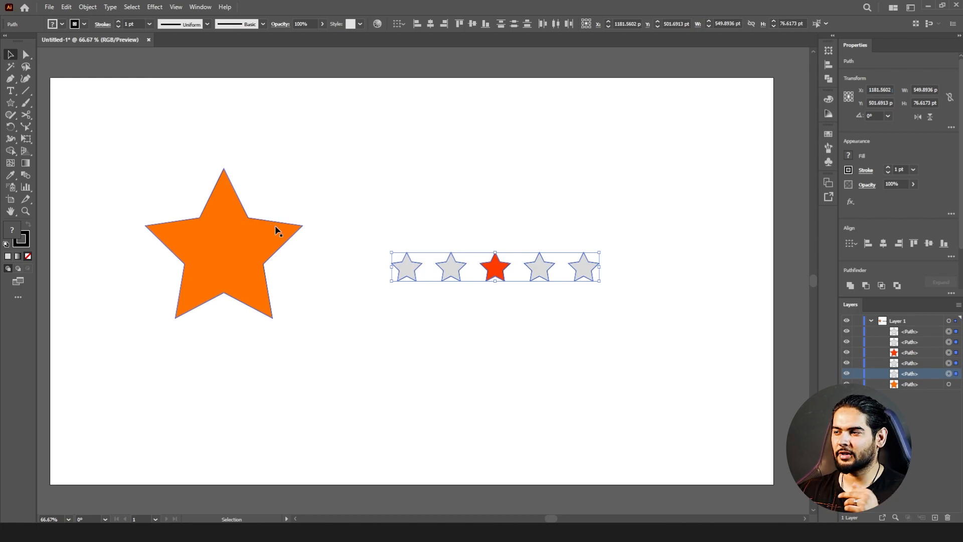
- Expand the outlined star's fill and stroke into separate shapes and open the group's context menu
left_click(87, 7)
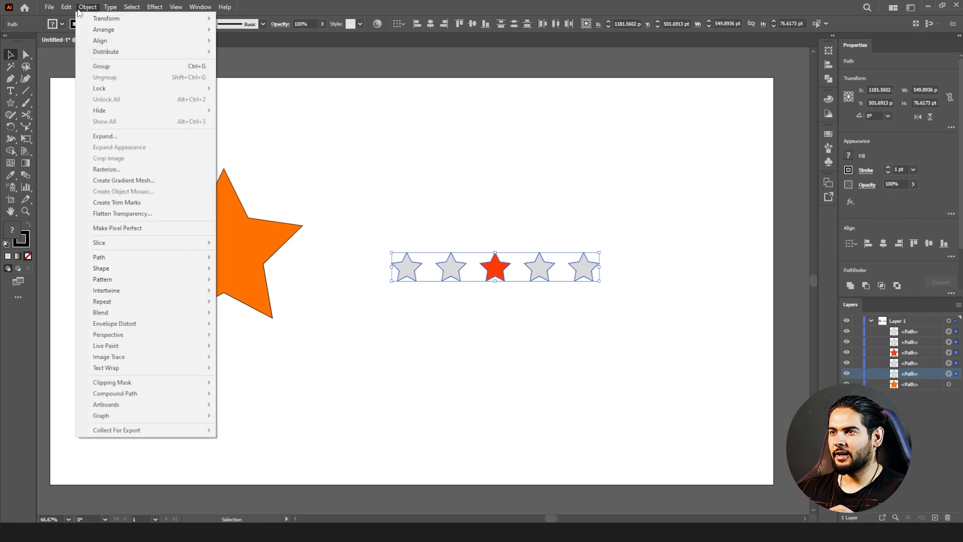
mouse_move(120, 136)
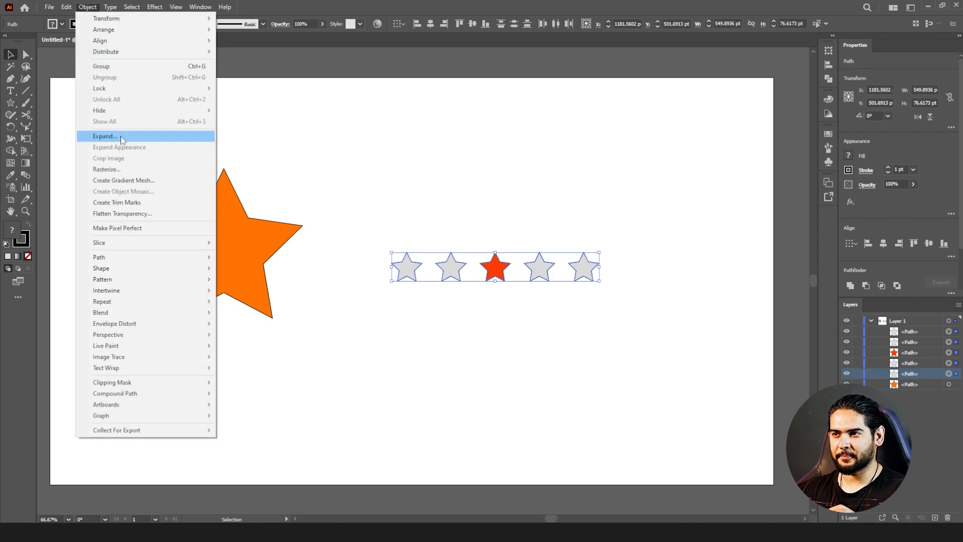
left_click(104, 136)
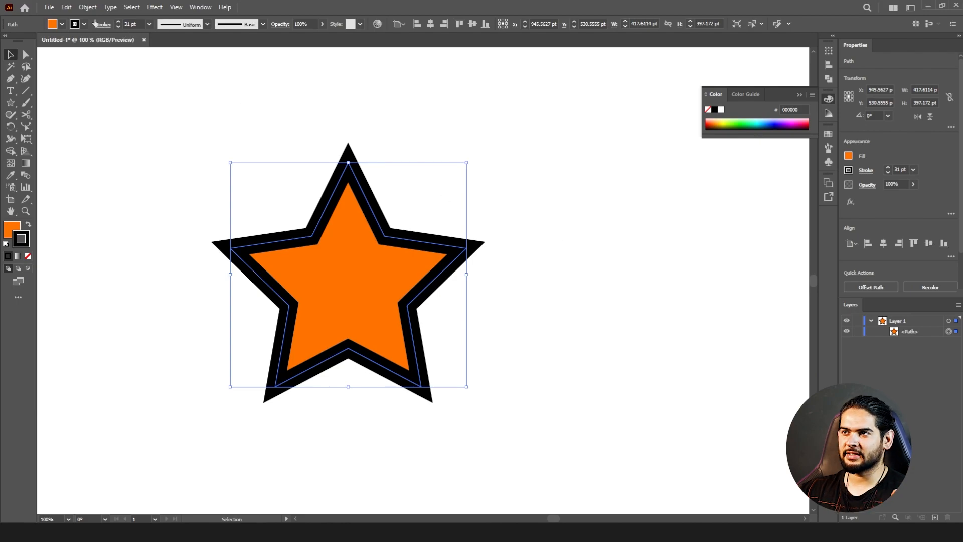
left_click(87, 6)
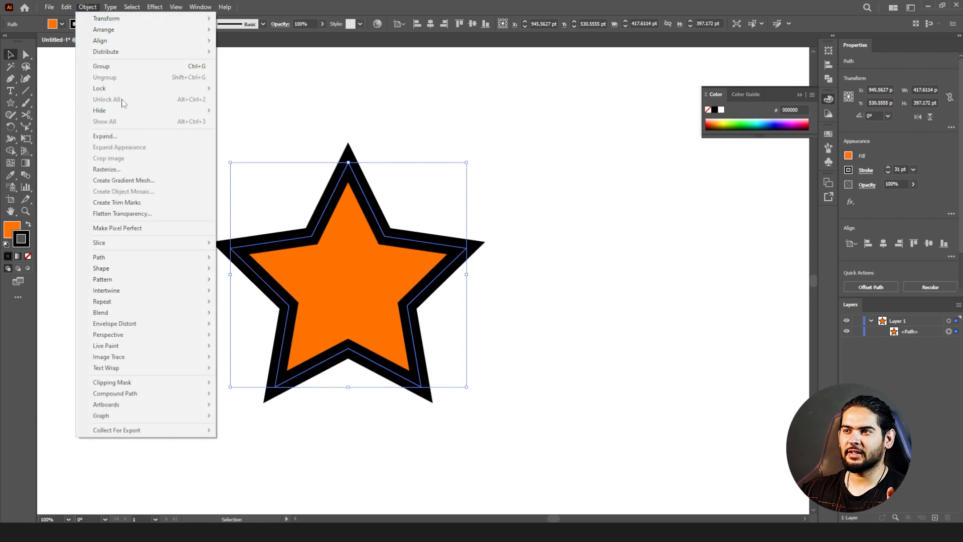
left_click(104, 136)
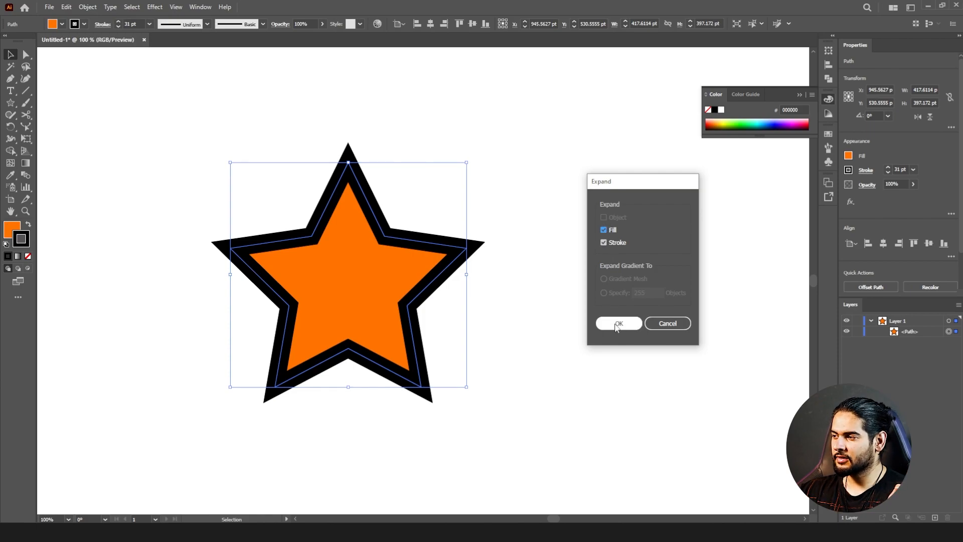
left_click(618, 323)
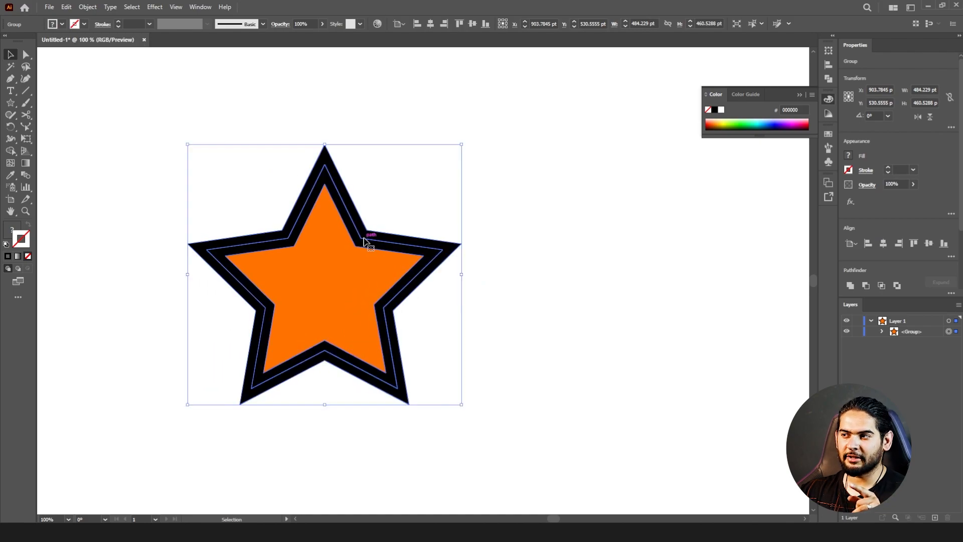
mouse_move(342, 249)
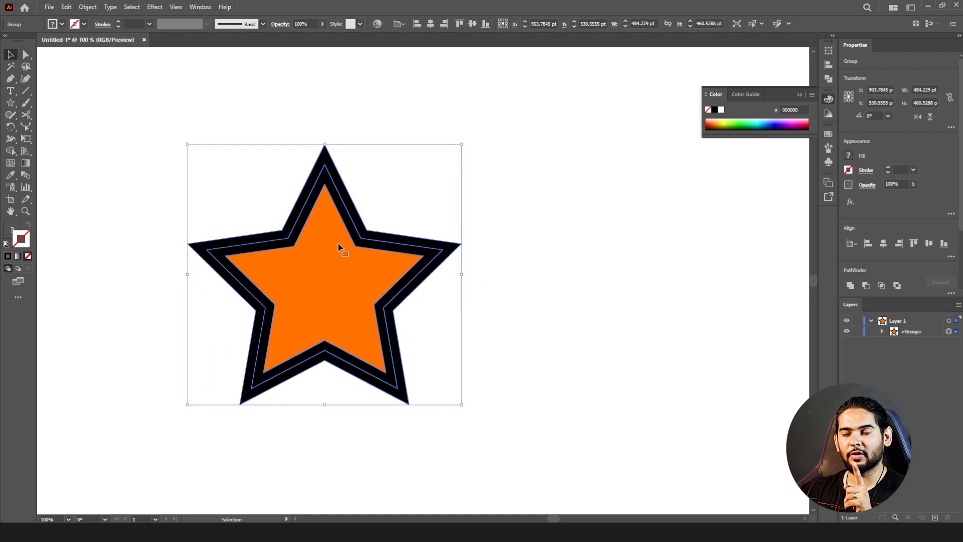
right_click(338, 252)
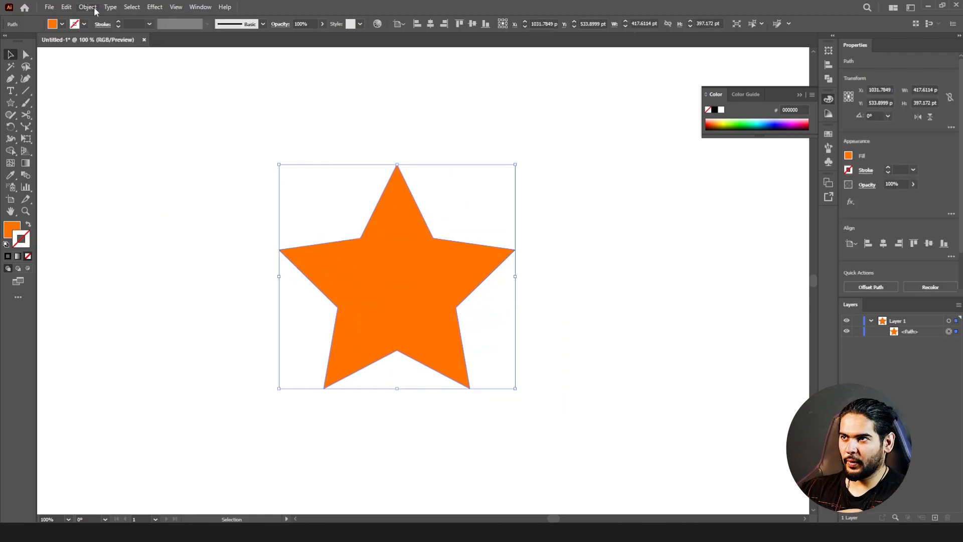
- Apply Effect > Stylize > Drop Shadow with default settings to the orange star
left_click(87, 7)
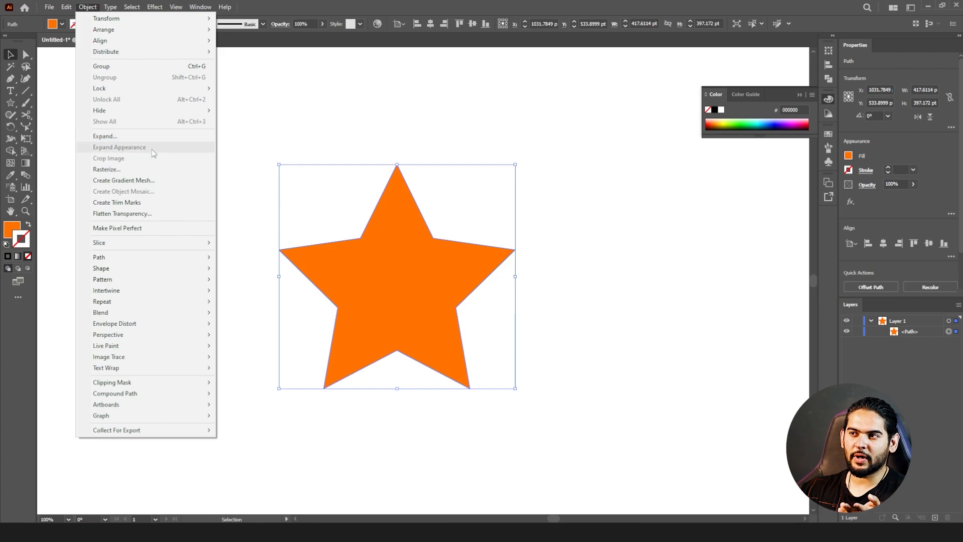
mouse_move(432, 144)
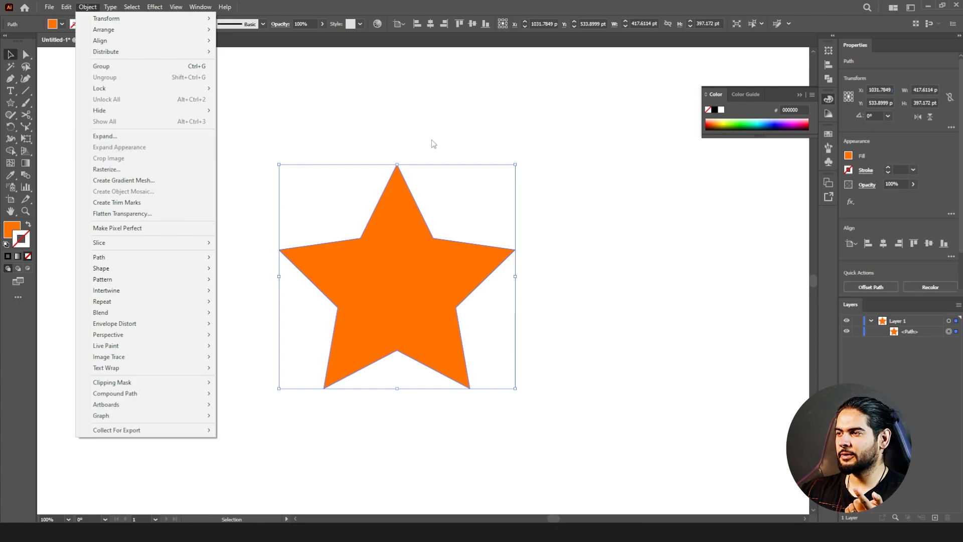
mouse_move(411, 243)
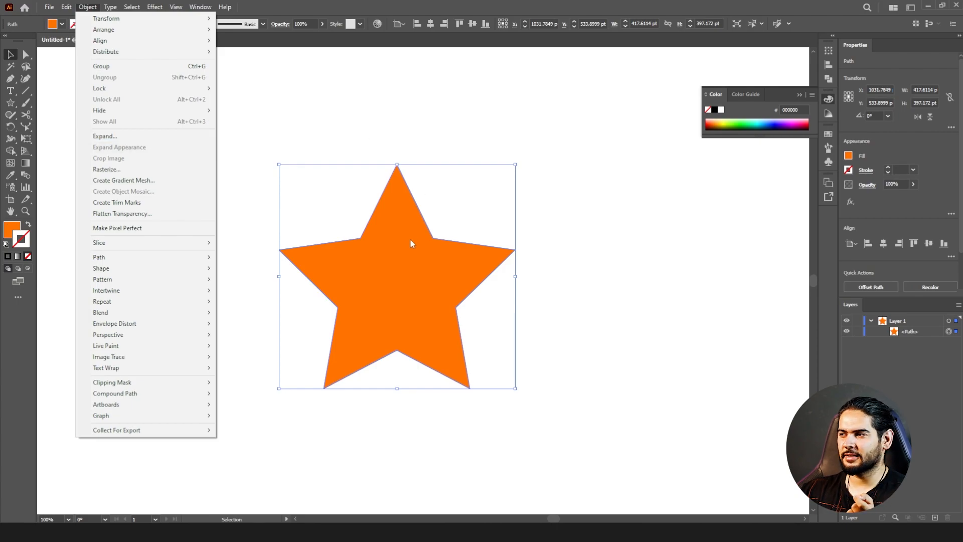
left_click(154, 7)
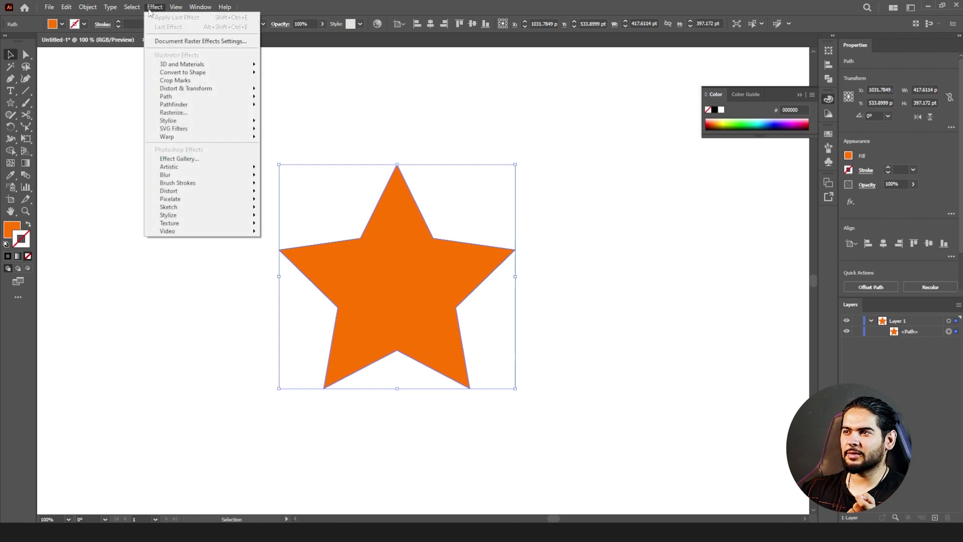
mouse_move(167, 121)
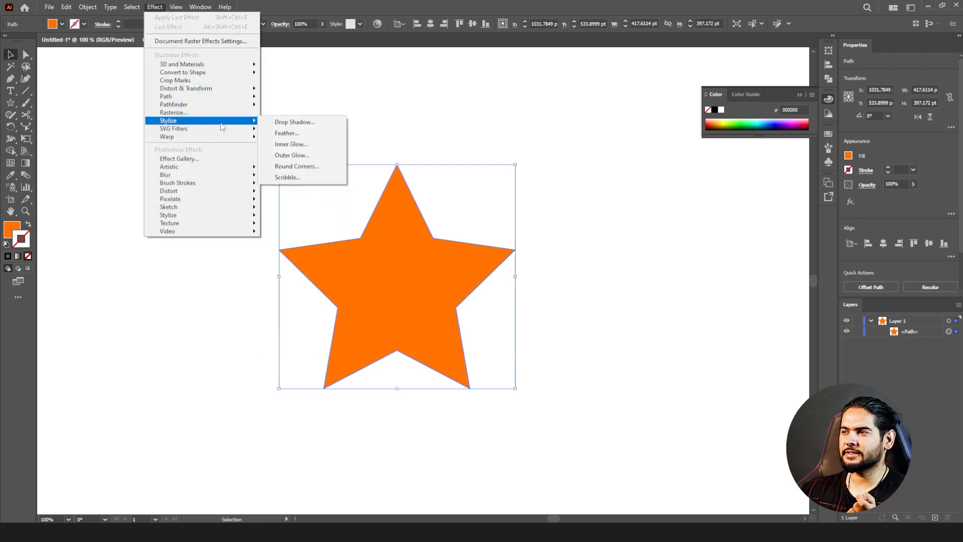
left_click(294, 121)
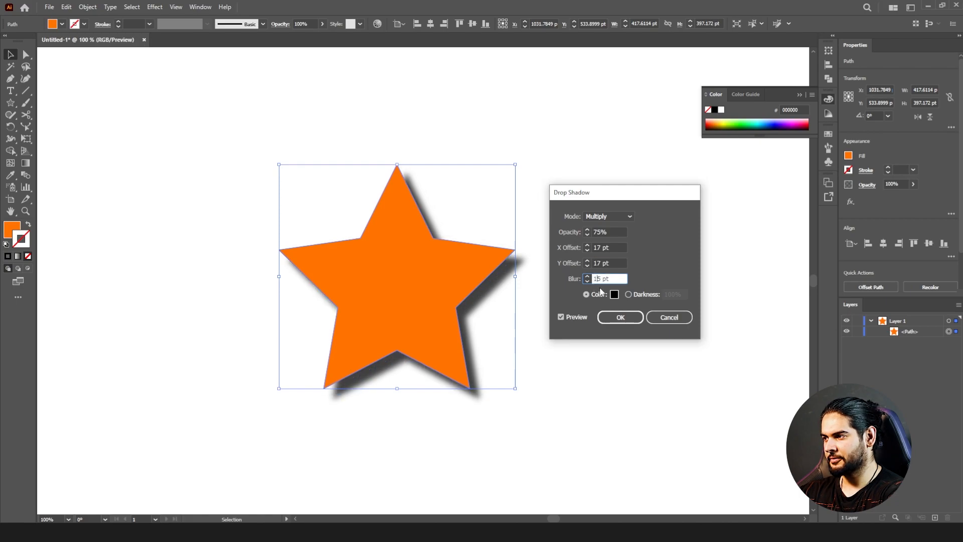
left_click(620, 317)
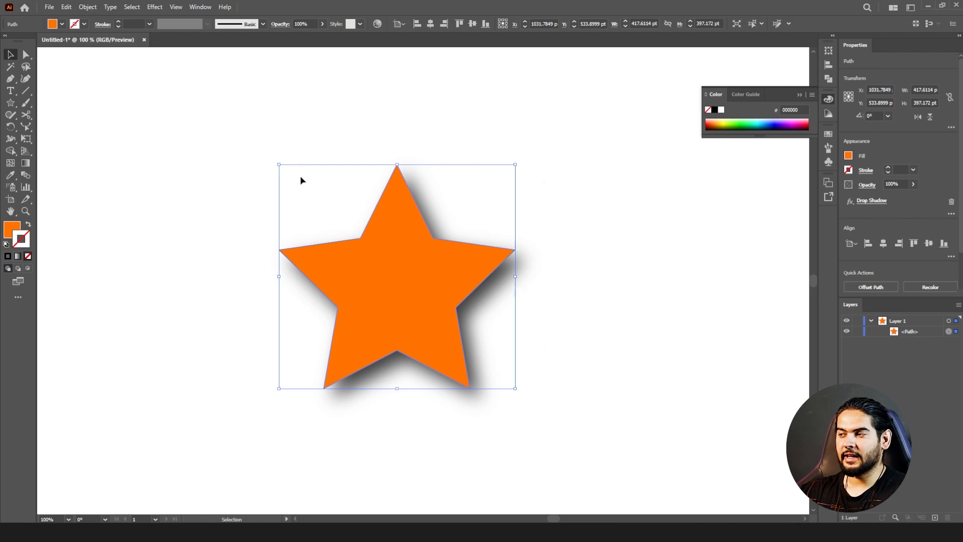
mouse_move(443, 421)
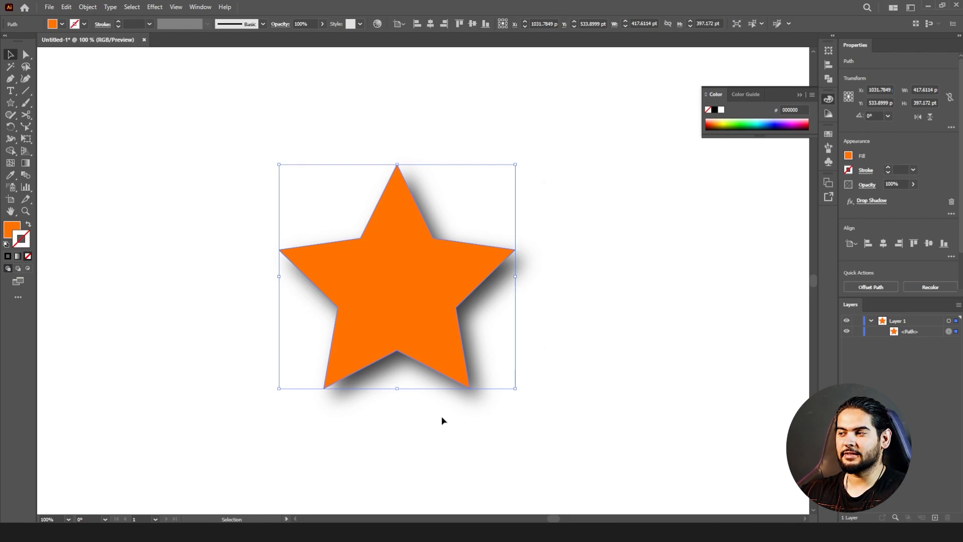
mouse_move(87, 19)
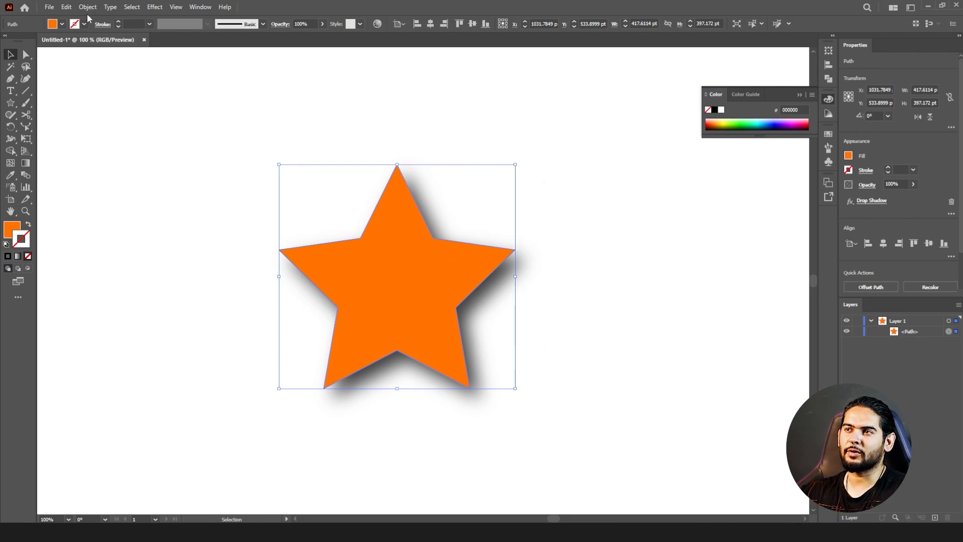
left_click(87, 6)
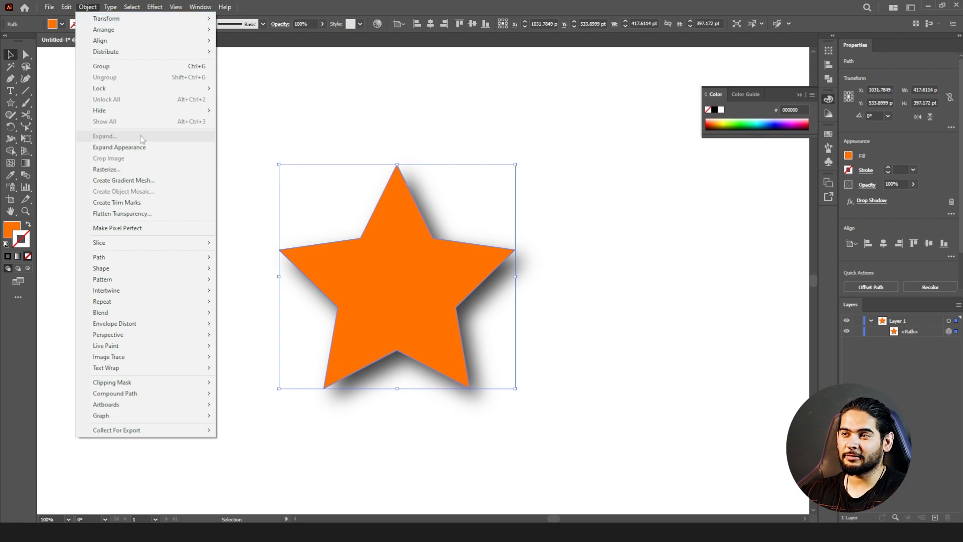
mouse_move(119, 147)
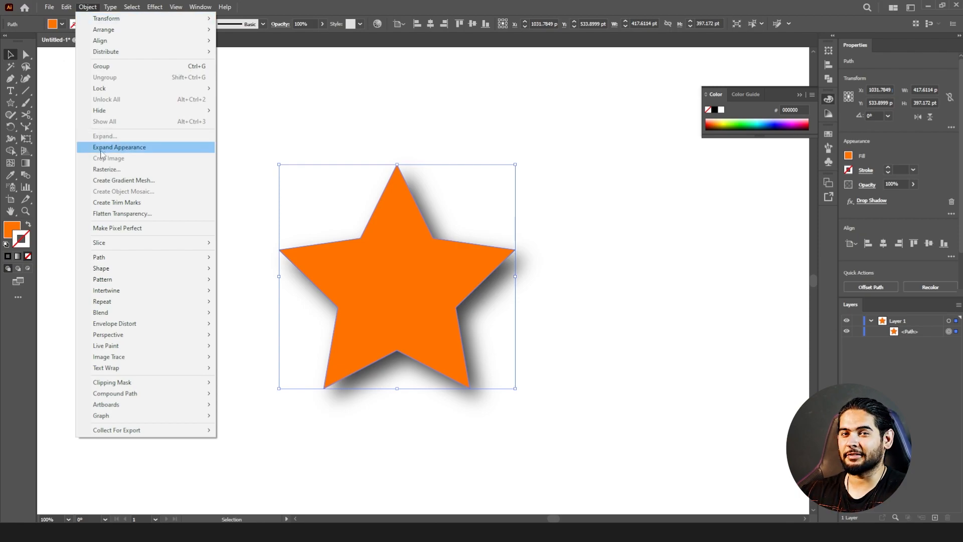
- Expand the star's drop-shadow appearance into a group and duplicate it alongside
left_click(119, 147)
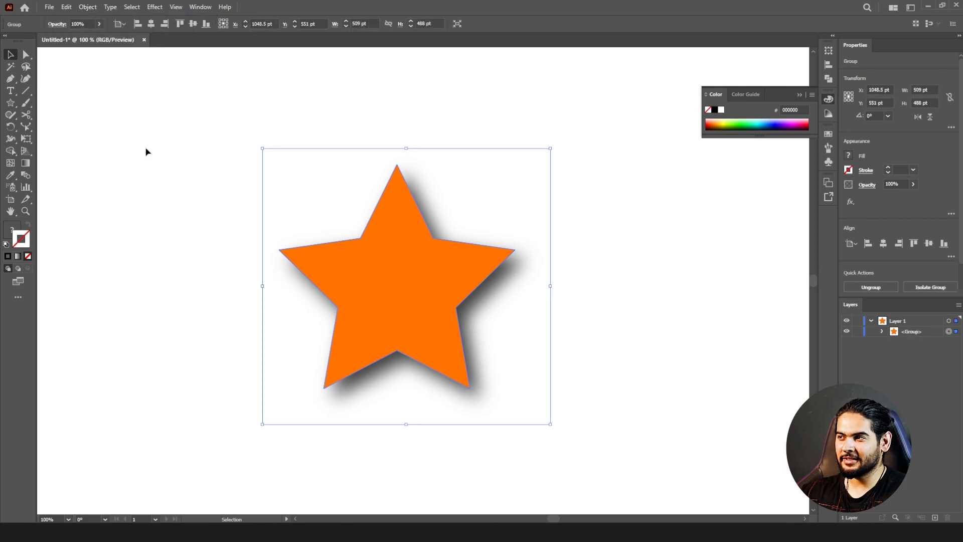
right_click(405, 286)
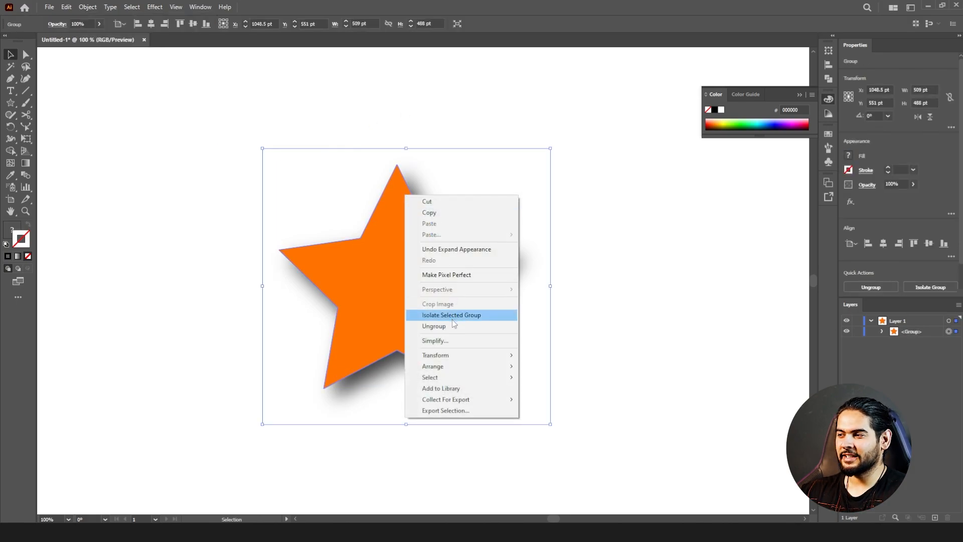
left_click(451, 314)
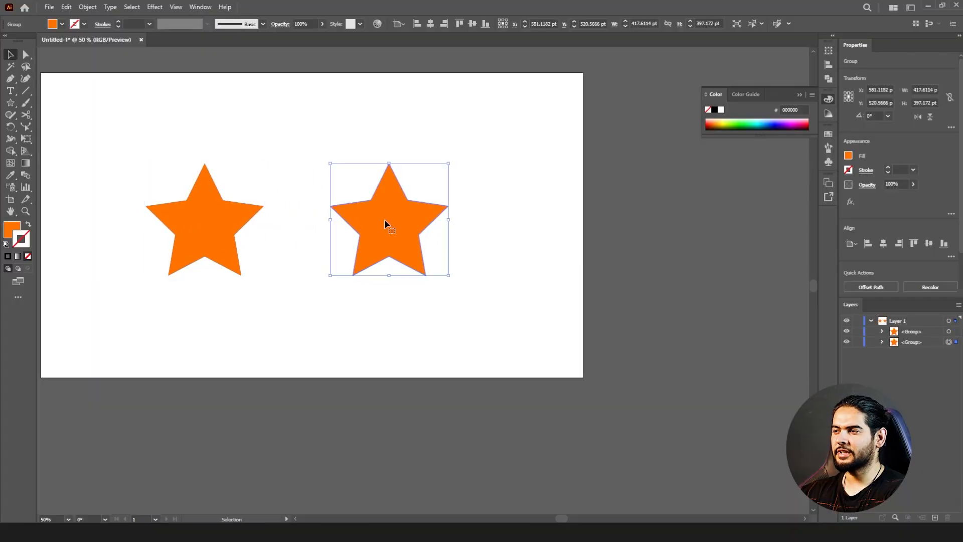
- Rasterize a star at RGB, 300 ppi with white background, and move the vector star onto the artboard
left_click(88, 7)
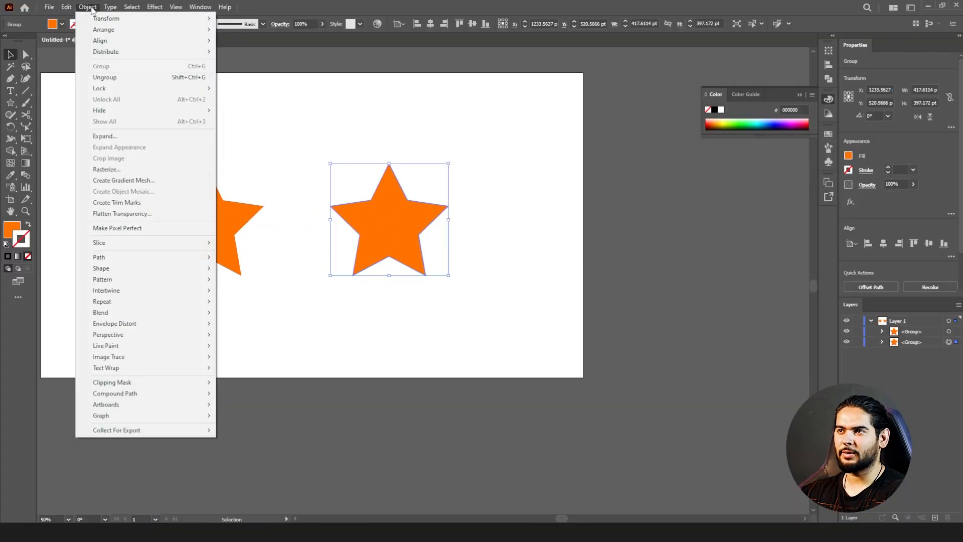
left_click(106, 169)
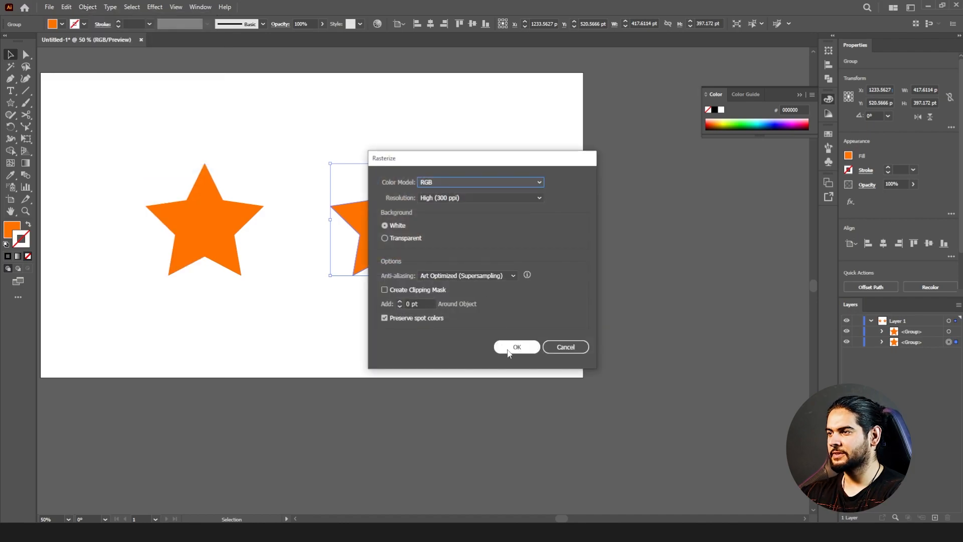
left_click(516, 347)
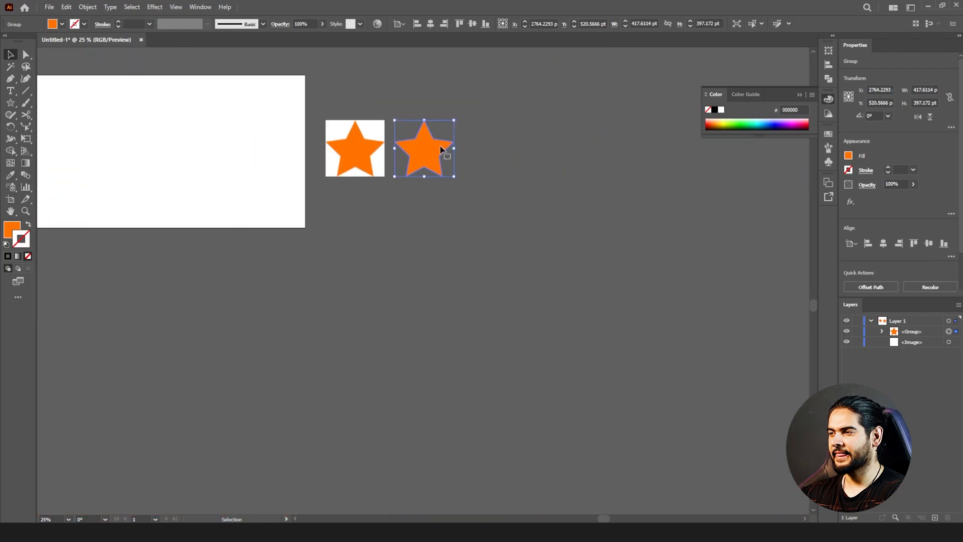
left_click_drag(260, 146, 312, 198)
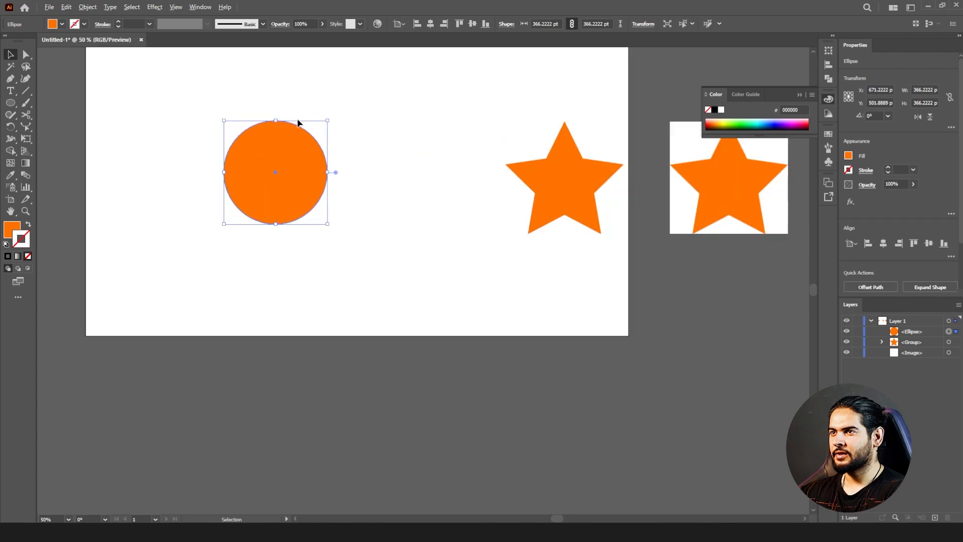
- Set up Create Gradient Mesh on the circle: Rows 4, Columns 4, Flat, Preview on
left_click(87, 7)
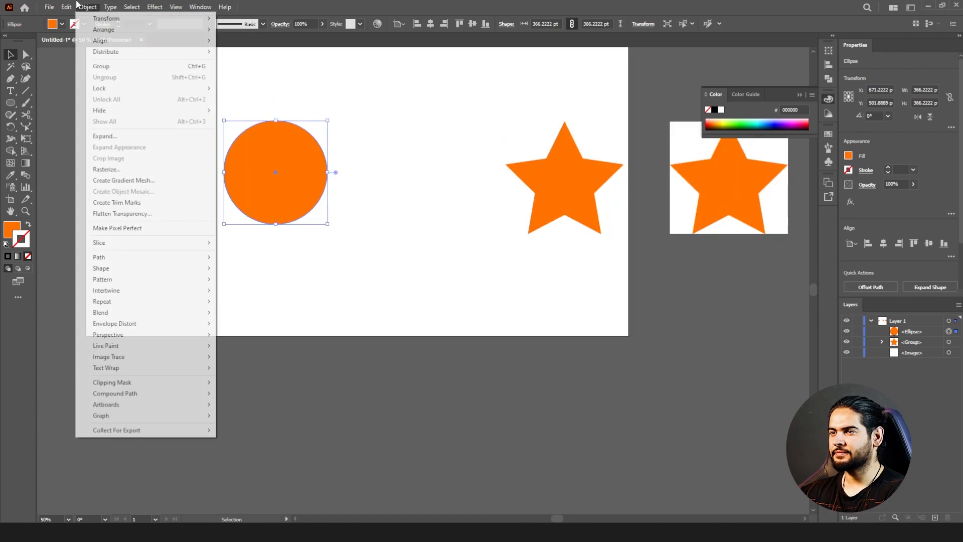
mouse_move(123, 180)
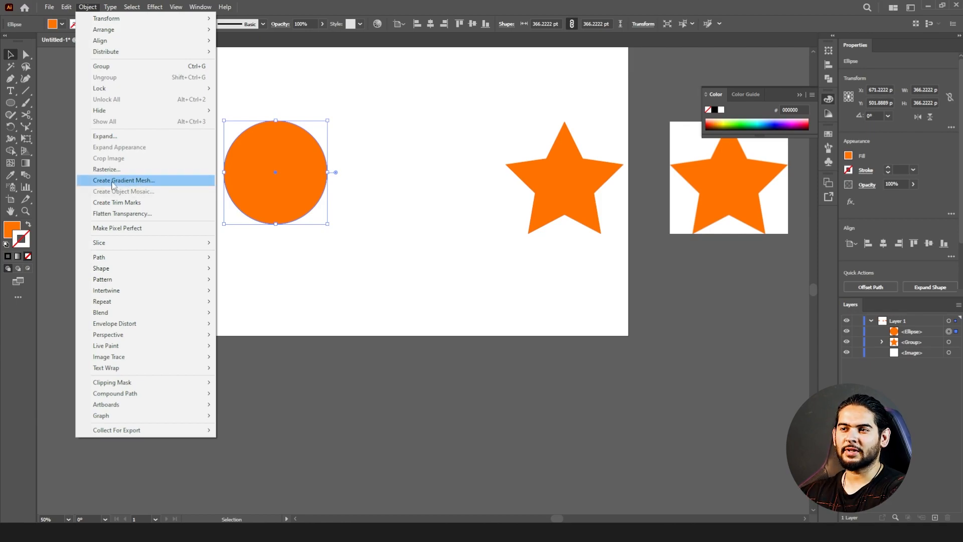
mouse_move(12, 166)
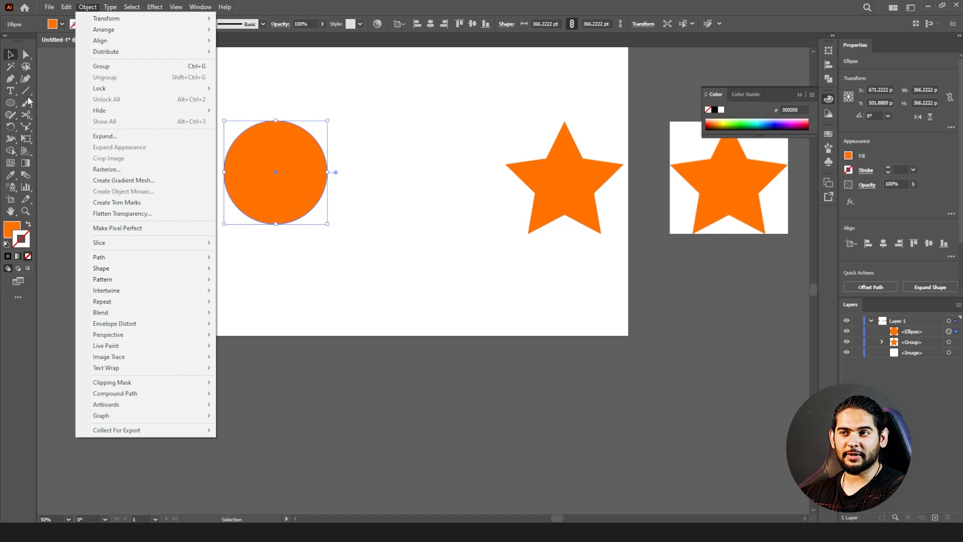
mouse_move(10, 166)
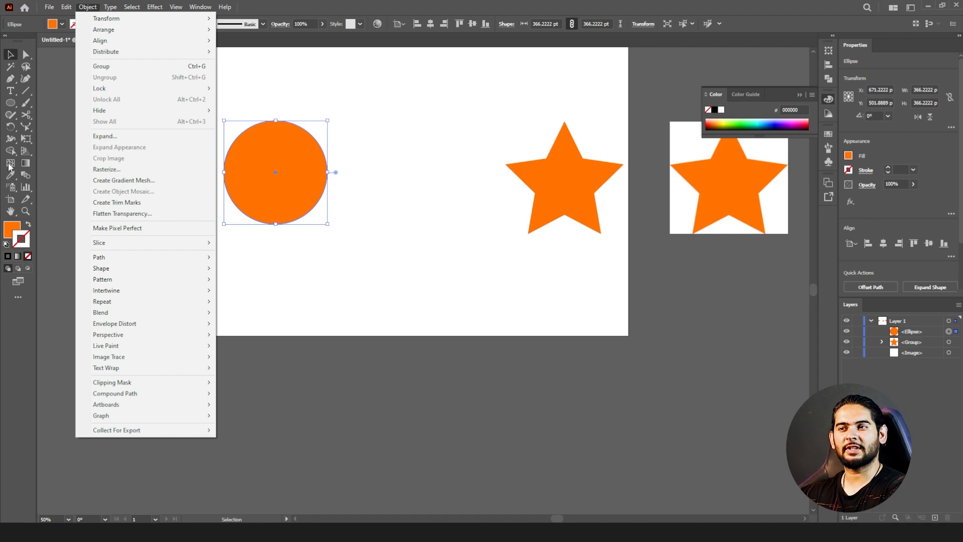
mouse_move(123, 180)
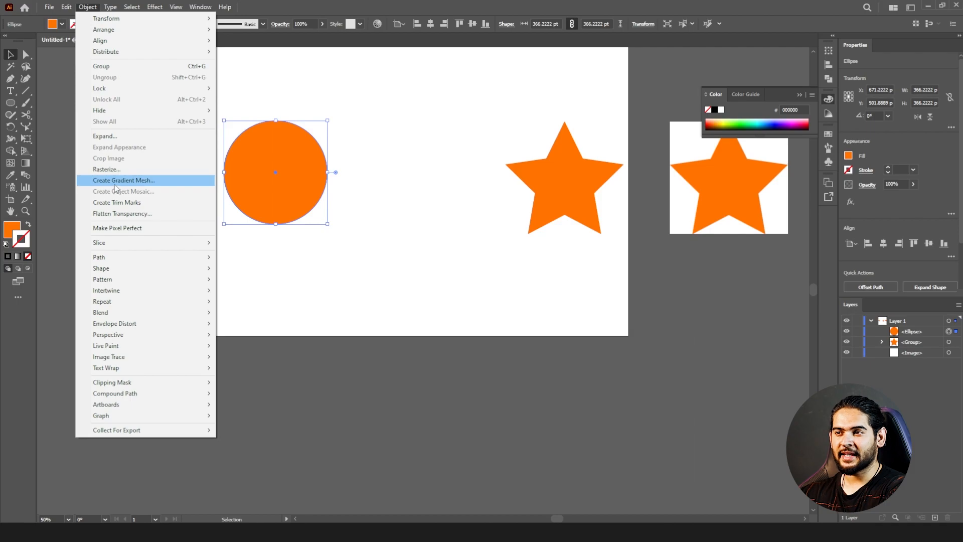
left_click(123, 180)
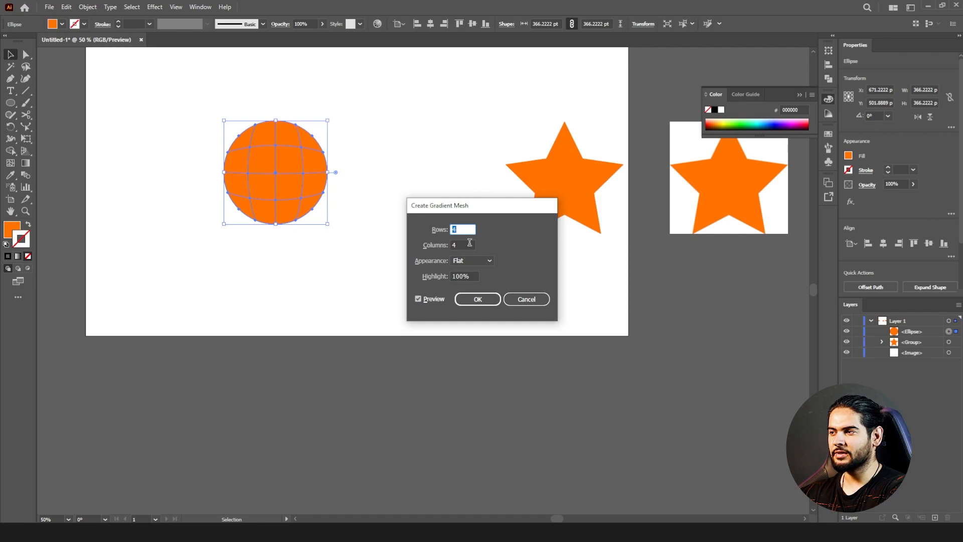
mouse_move(478, 241)
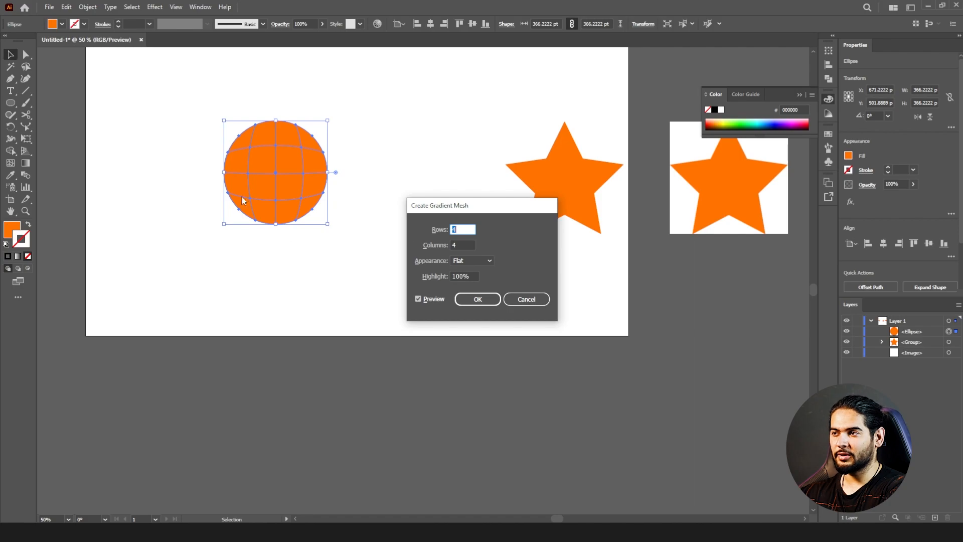
mouse_move(478, 299)
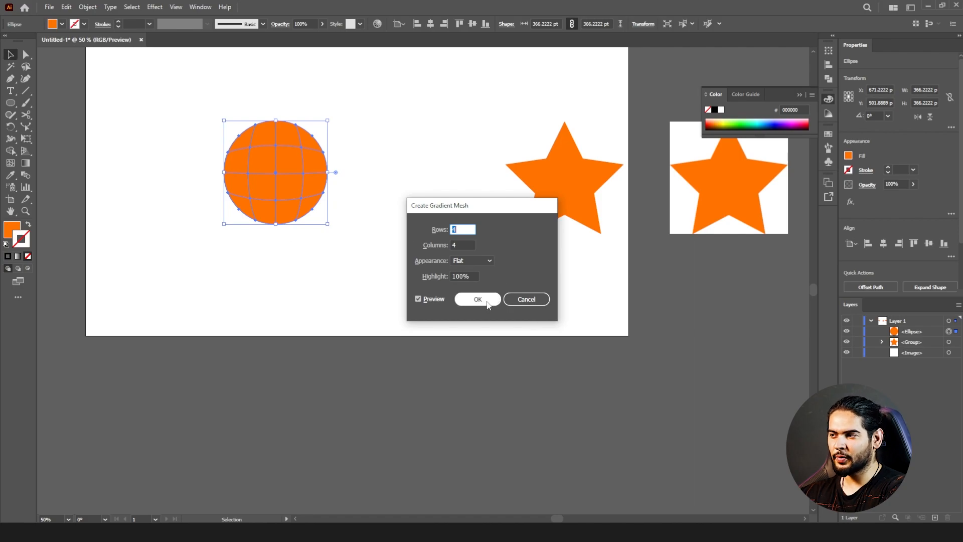
- Apply the 4x4 gradient mesh and colour the selected mesh points red
left_click(478, 299)
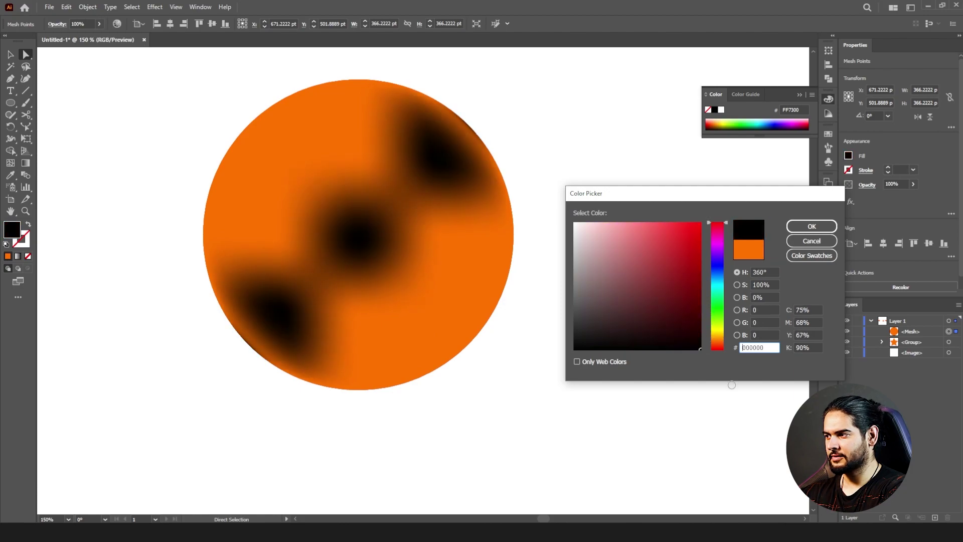
left_click(701, 247)
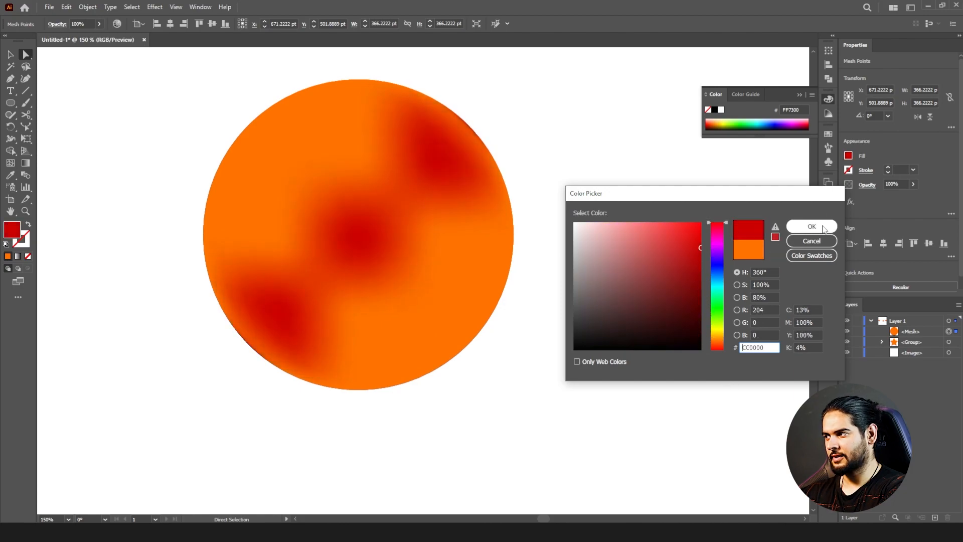
left_click(810, 226)
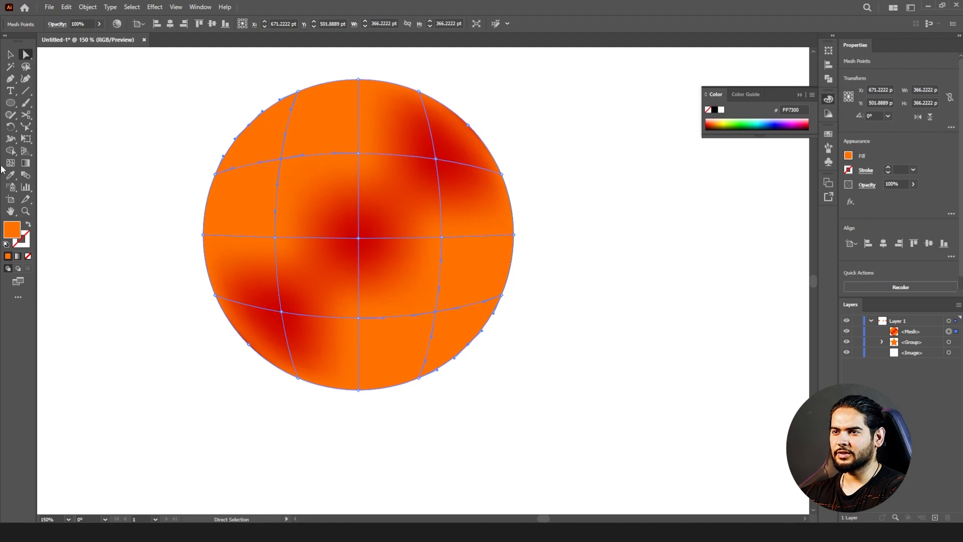
- Select the top and other mesh points with Direct Selection and recolour them, including white
left_click(11, 175)
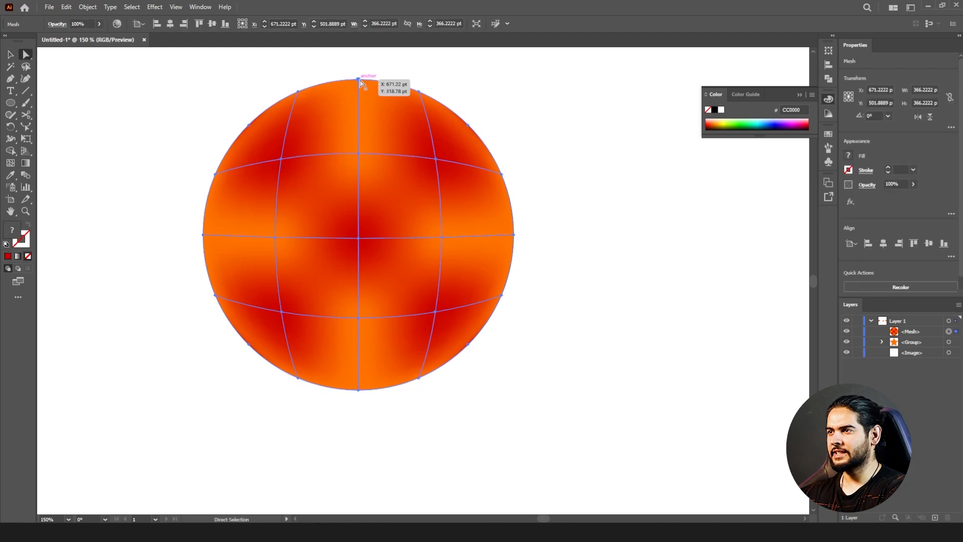
left_click(300, 94)
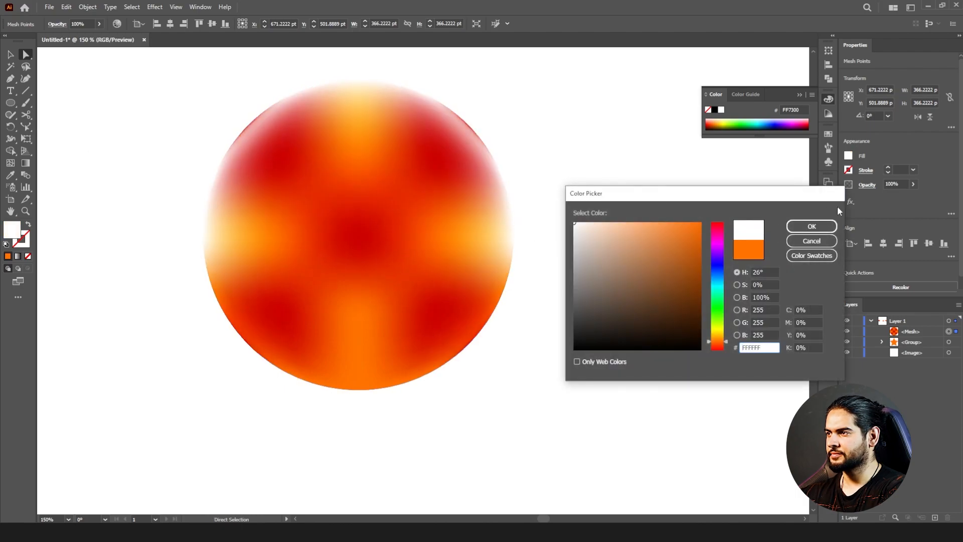
left_click(811, 226)
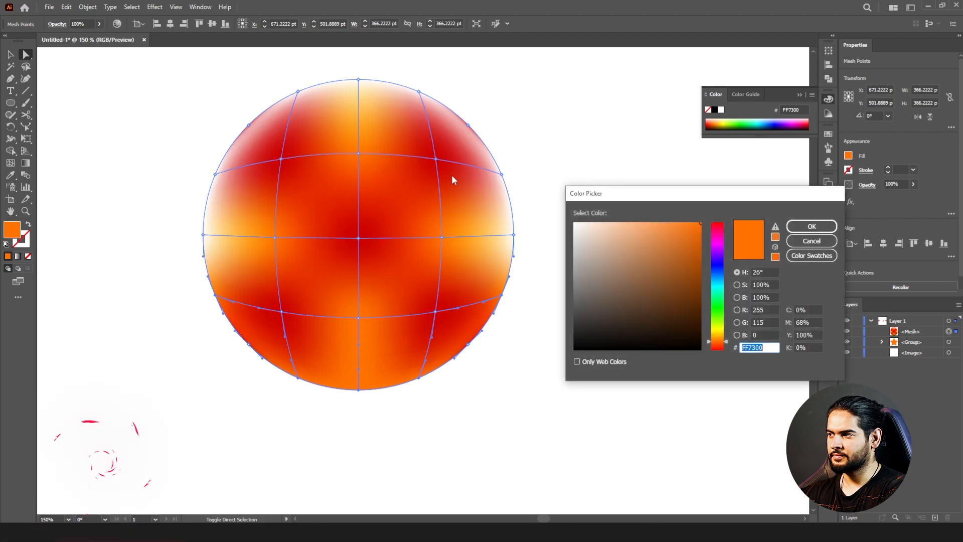
left_click(575, 222)
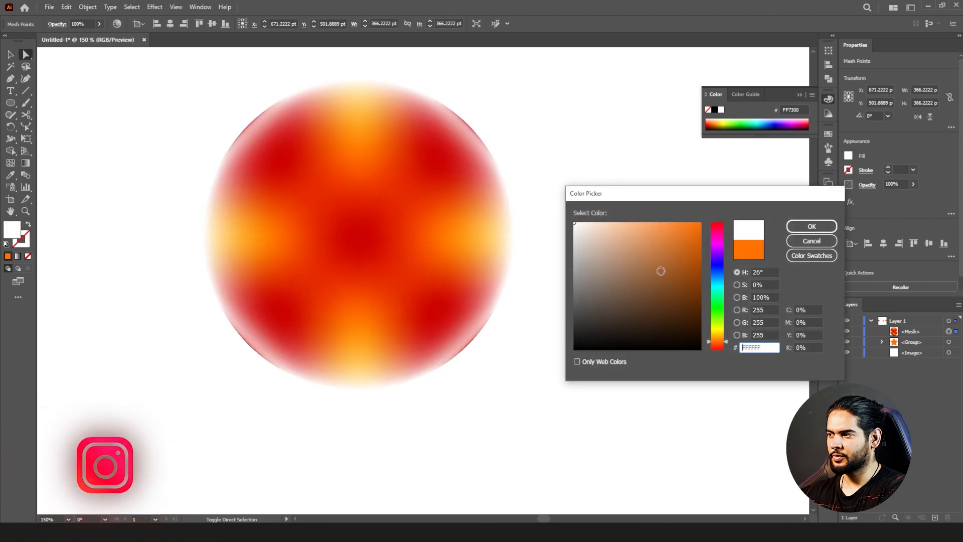
left_click(811, 226)
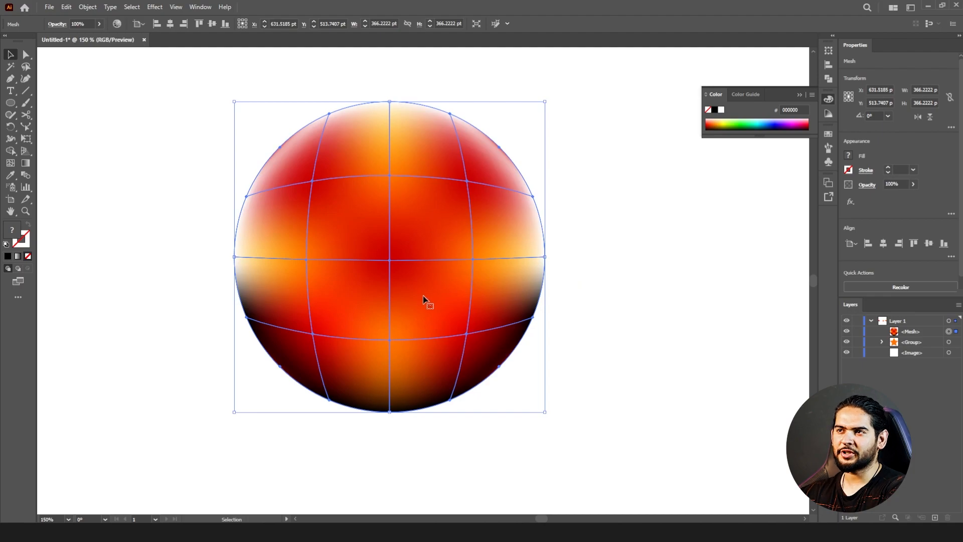
- Apply a 10×10 tile object mosaic to the left star image, then undo it
left_click(87, 6)
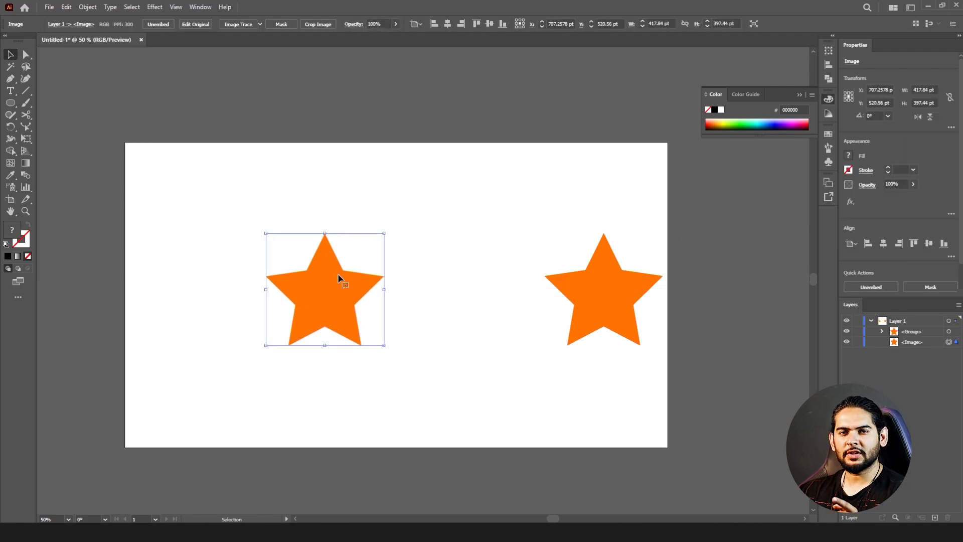
mouse_move(336, 296)
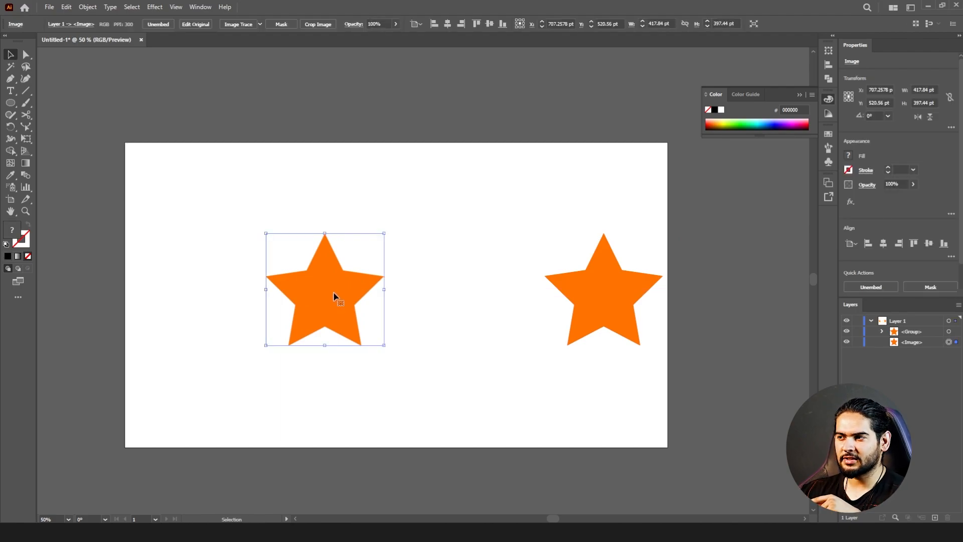
mouse_move(335, 289)
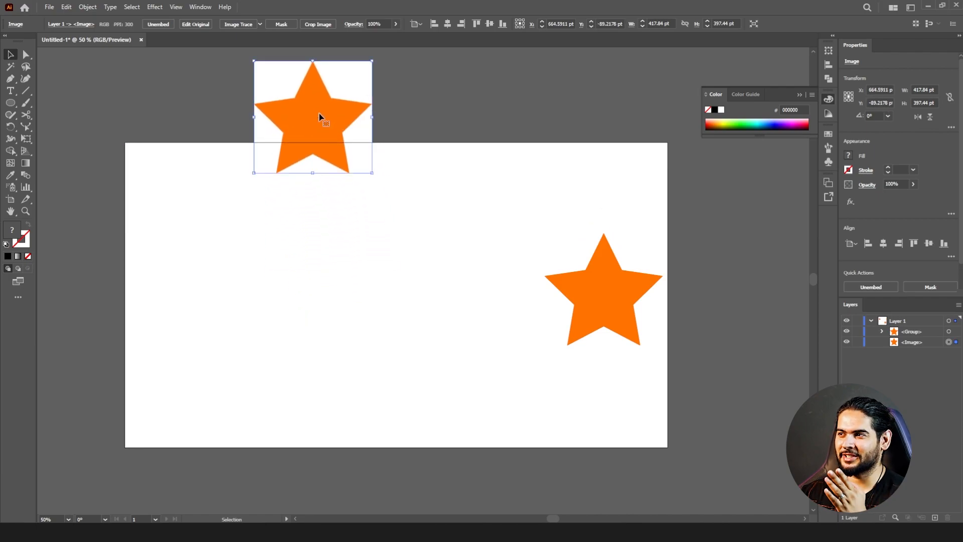
left_click(123, 191)
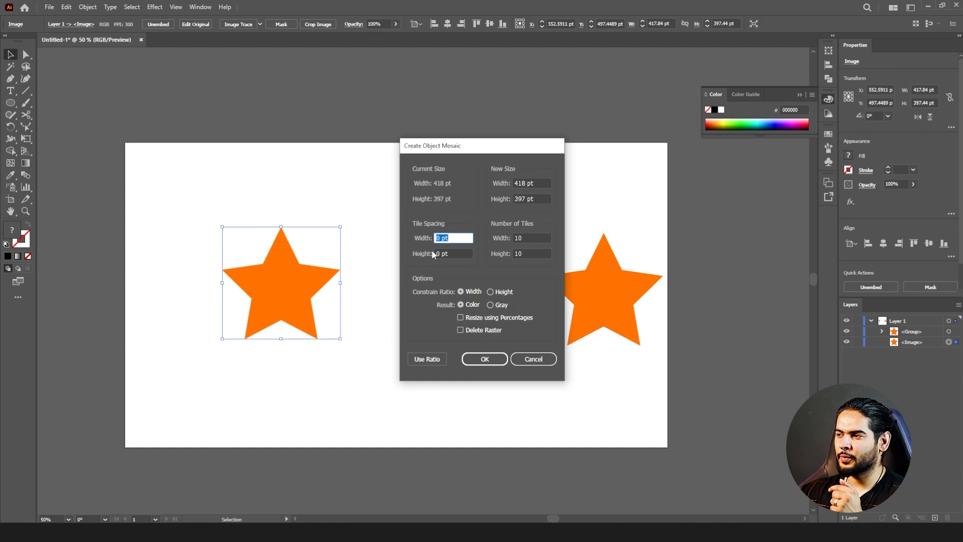
left_click(485, 359)
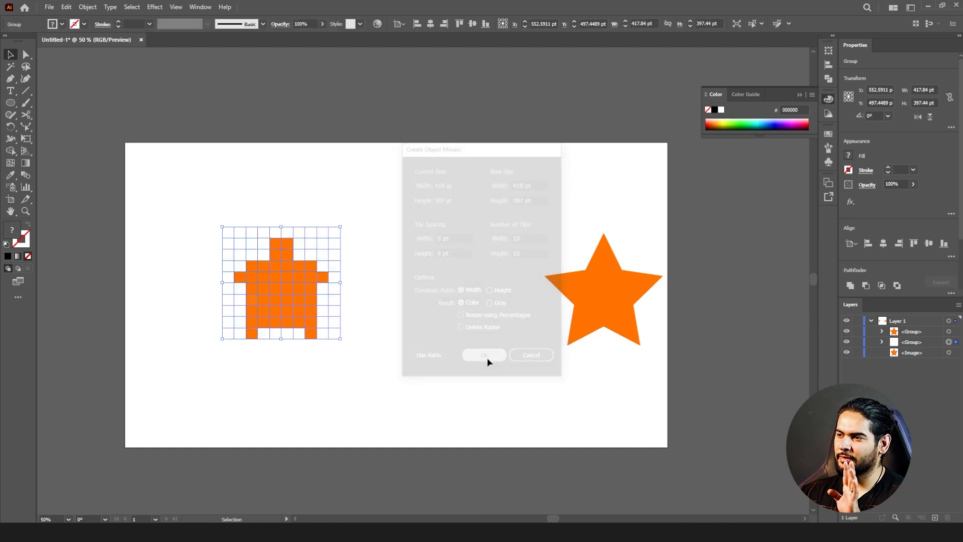
left_click(484, 355)
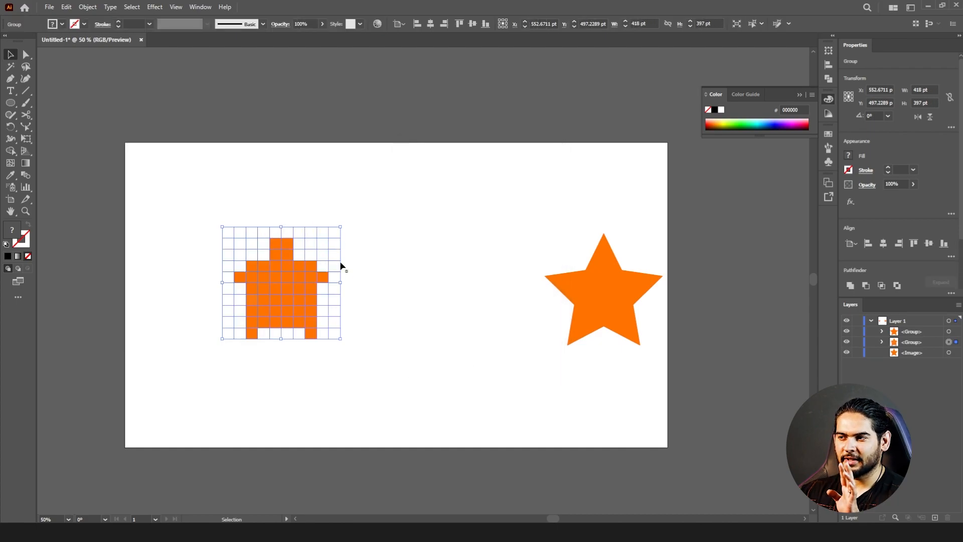
mouse_move(360, 227)
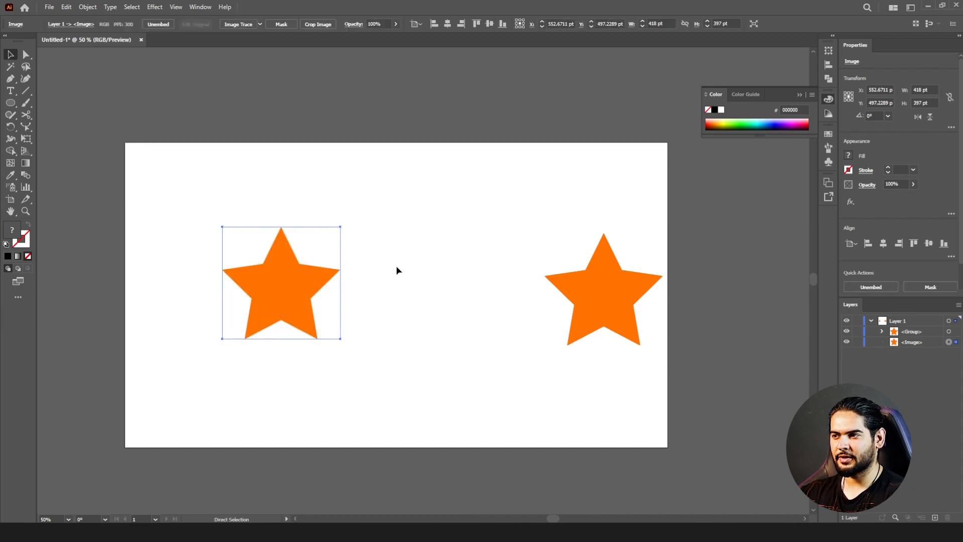
- Rebuild the left star as an object mosaic of 46 × 44 square tiles
left_click(87, 7)
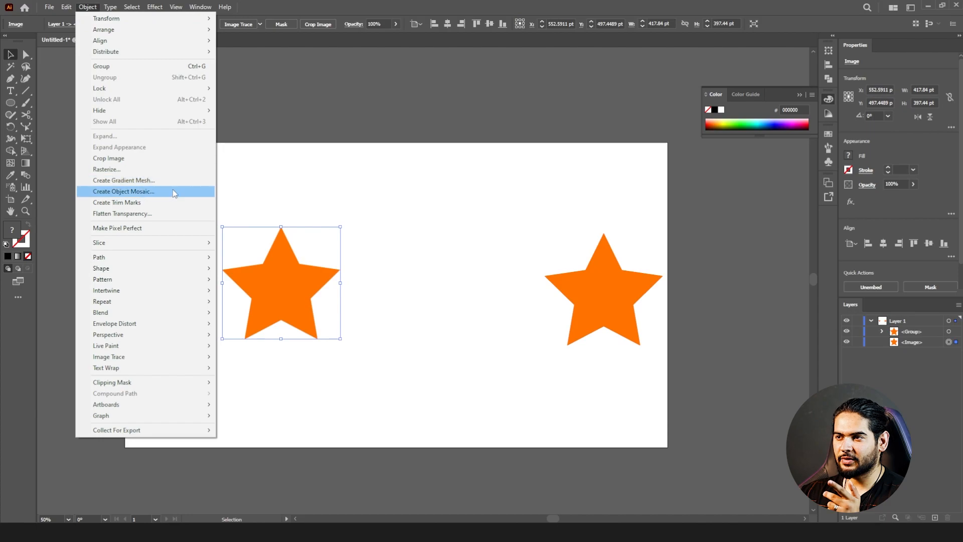
left_click(123, 191)
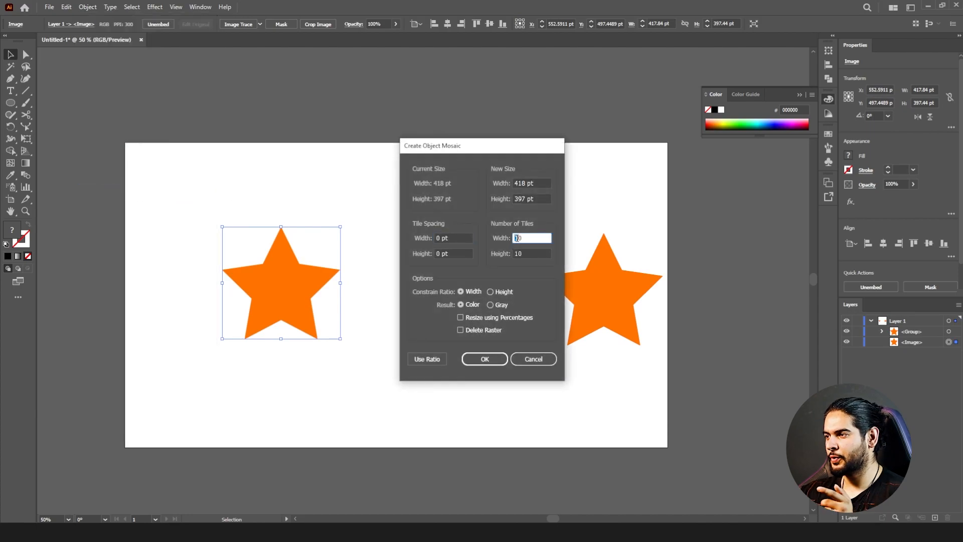
type("40")
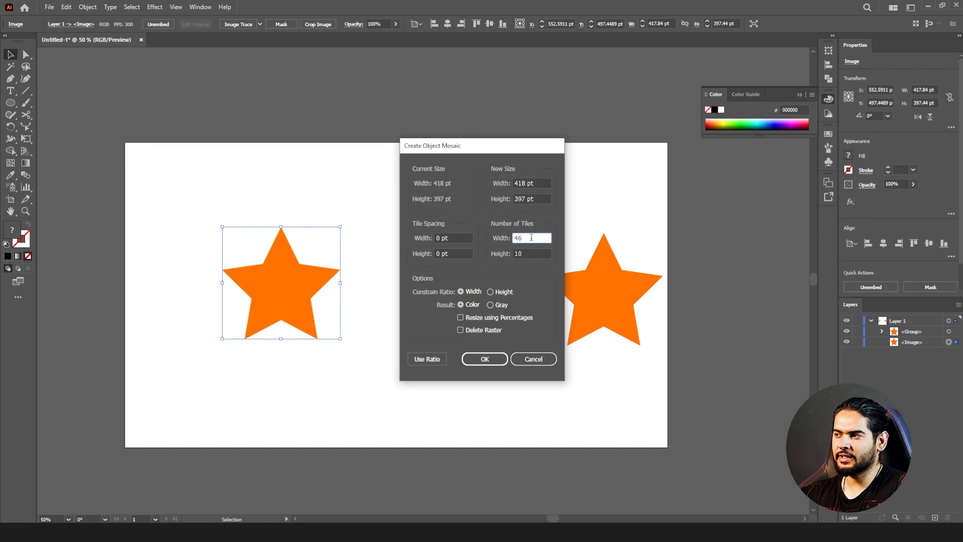
mouse_move(500, 244)
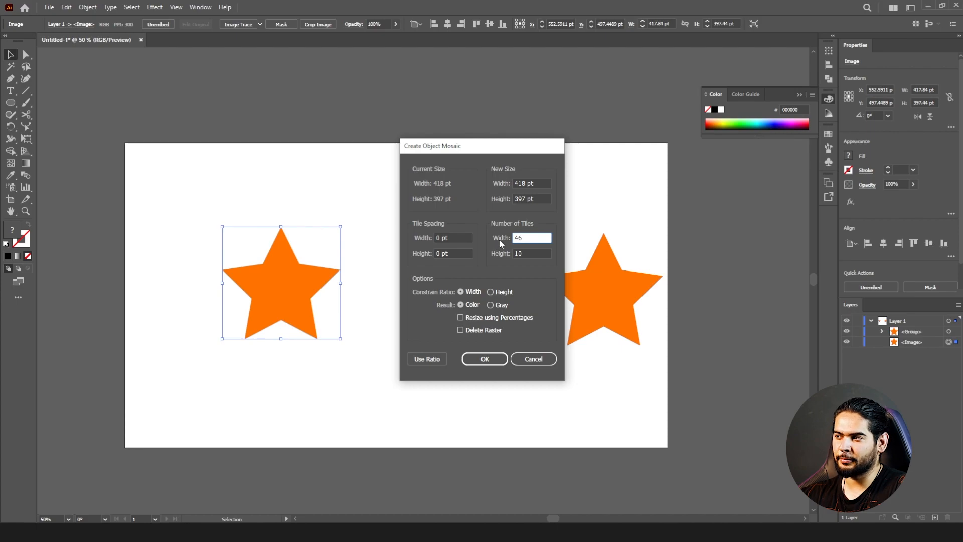
left_click(531, 254)
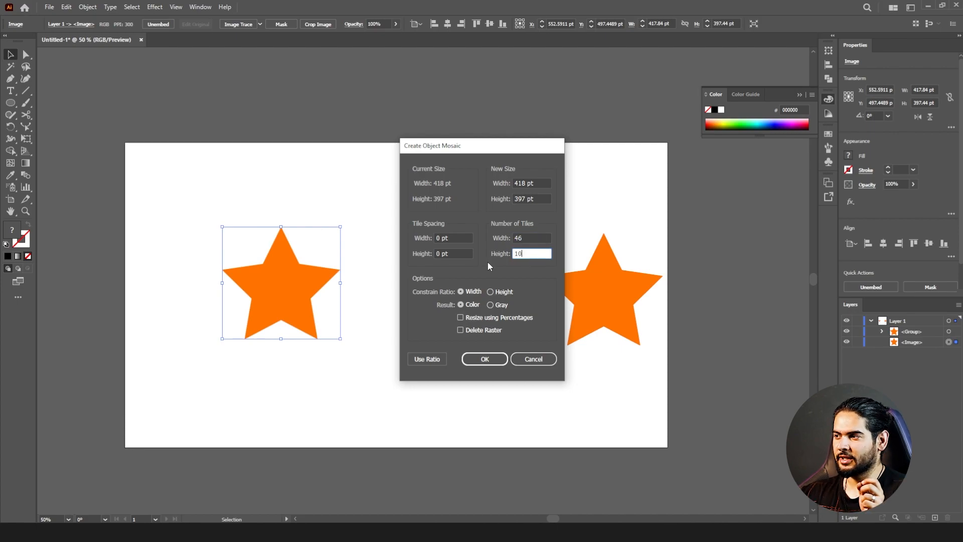
left_click(532, 237)
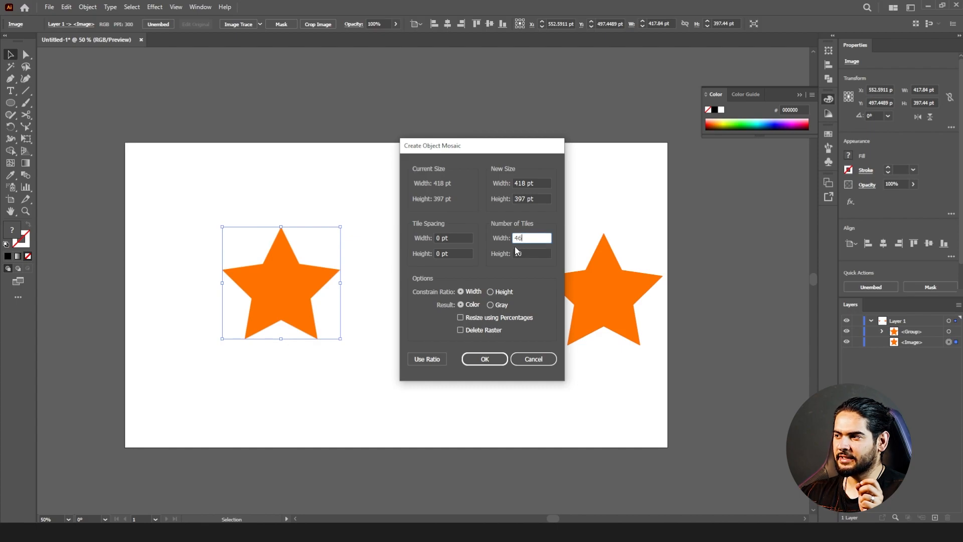
left_click(426, 359)
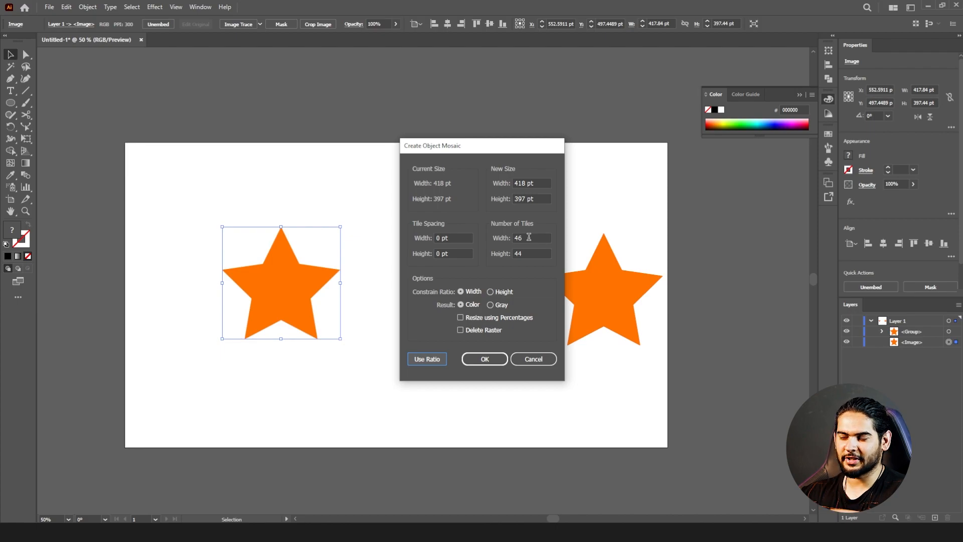
left_click(532, 358)
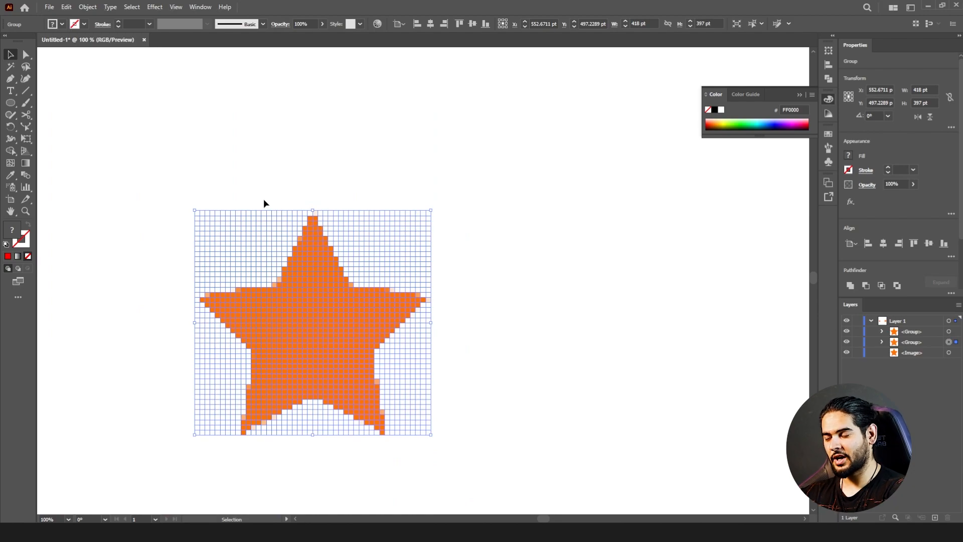
- Create trim marks around the selected orange star group
left_click(87, 6)
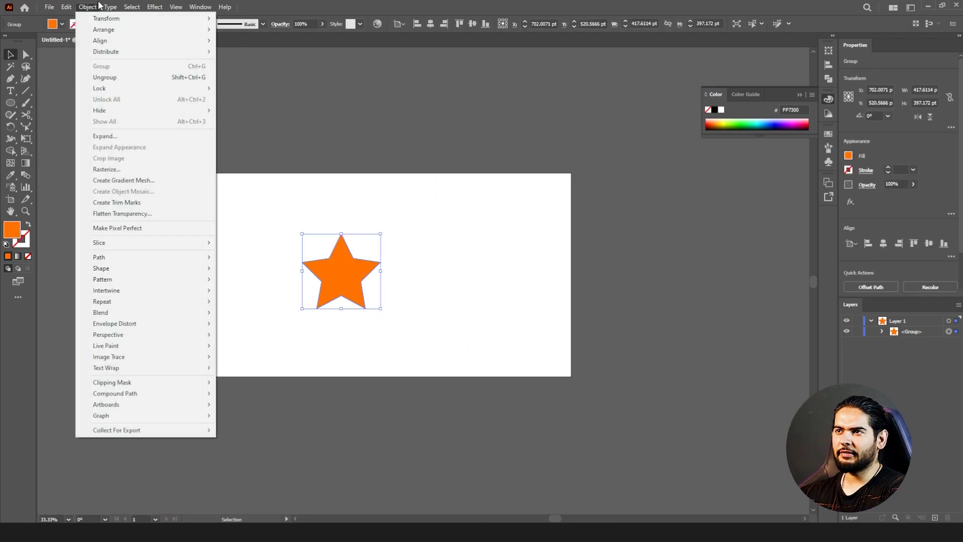
mouse_move(120, 180)
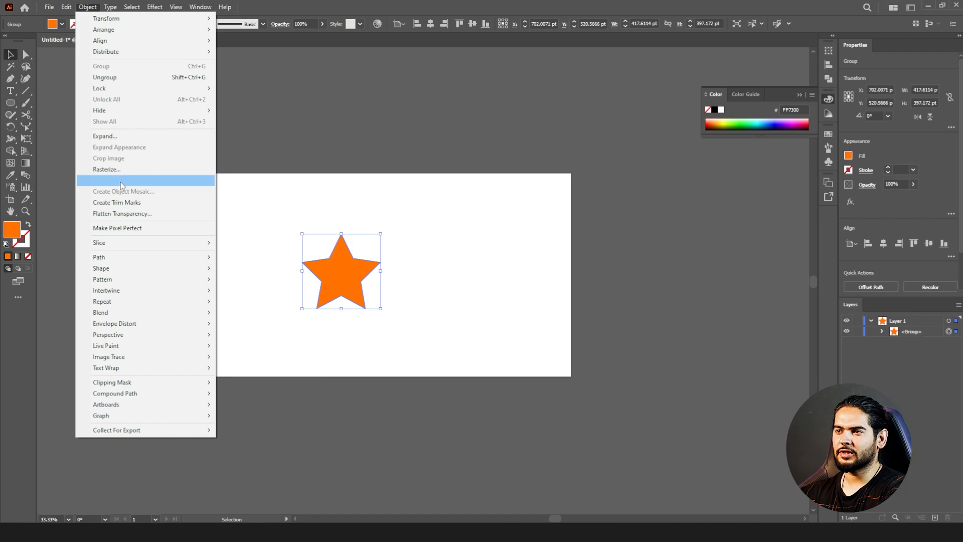
mouse_move(130, 202)
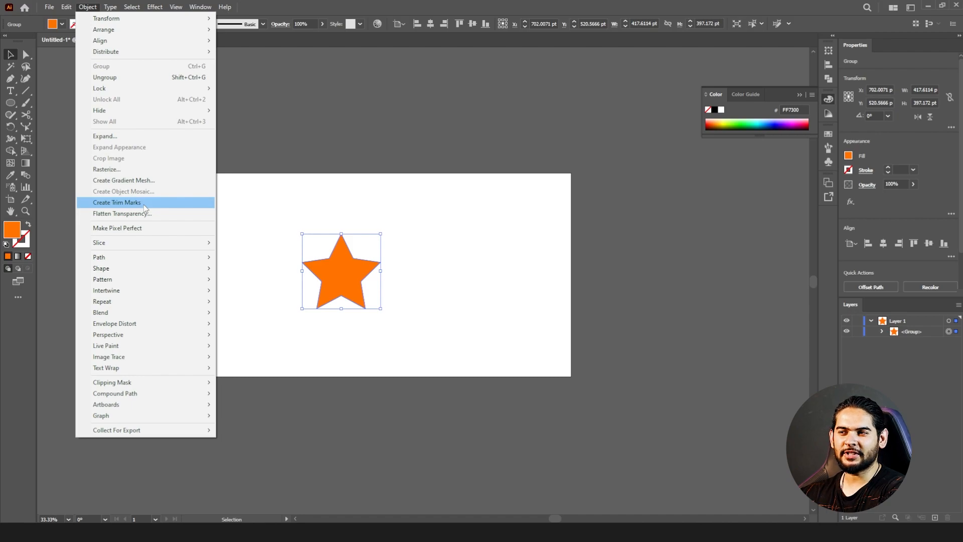
left_click(116, 203)
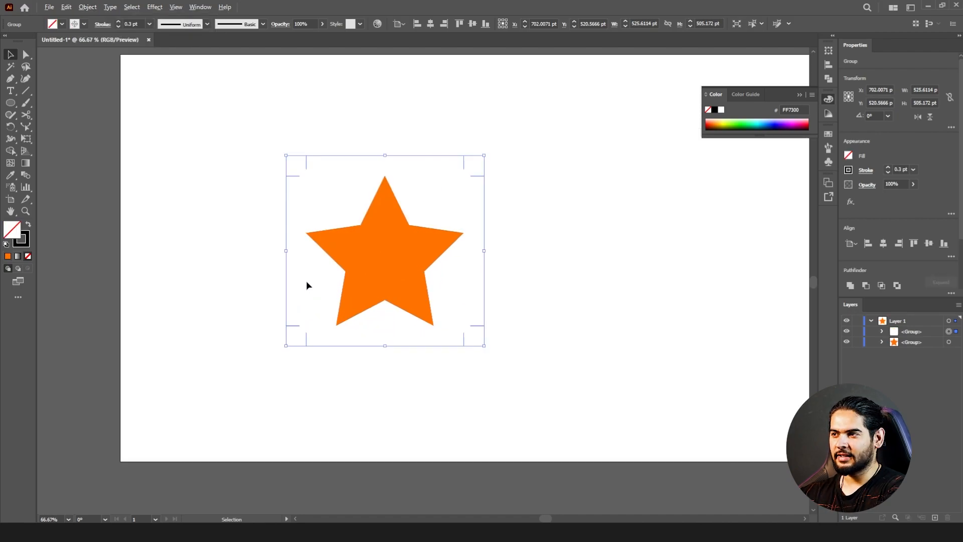
mouse_move(295, 180)
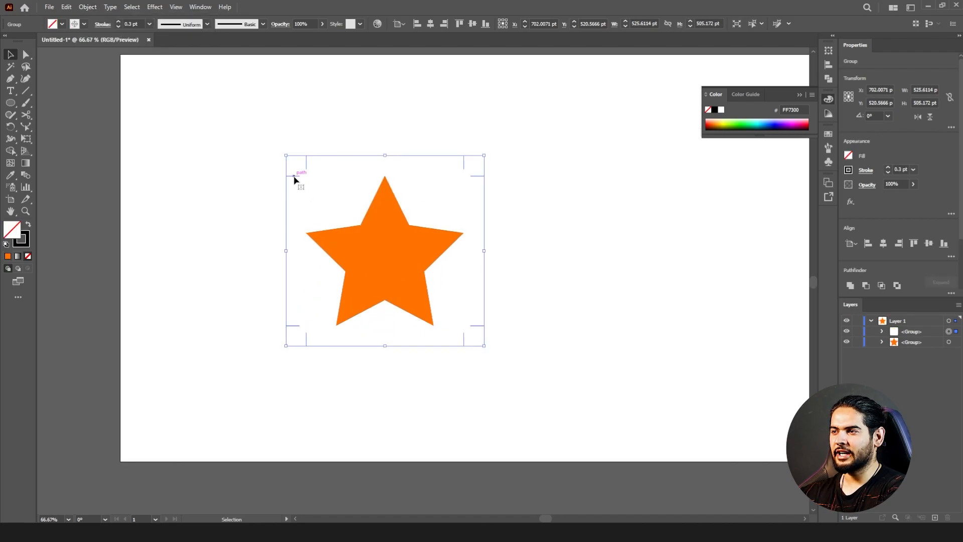
mouse_move(465, 359)
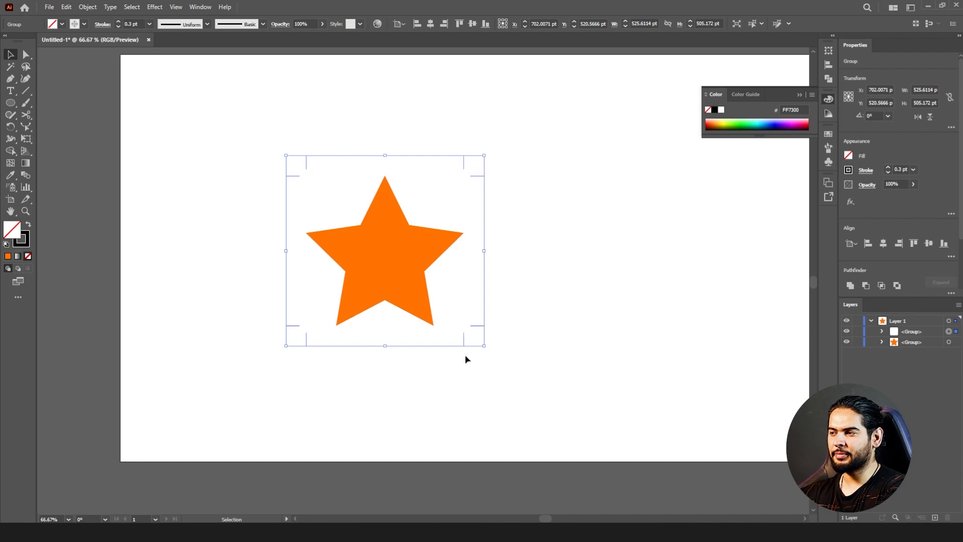
mouse_move(305, 337)
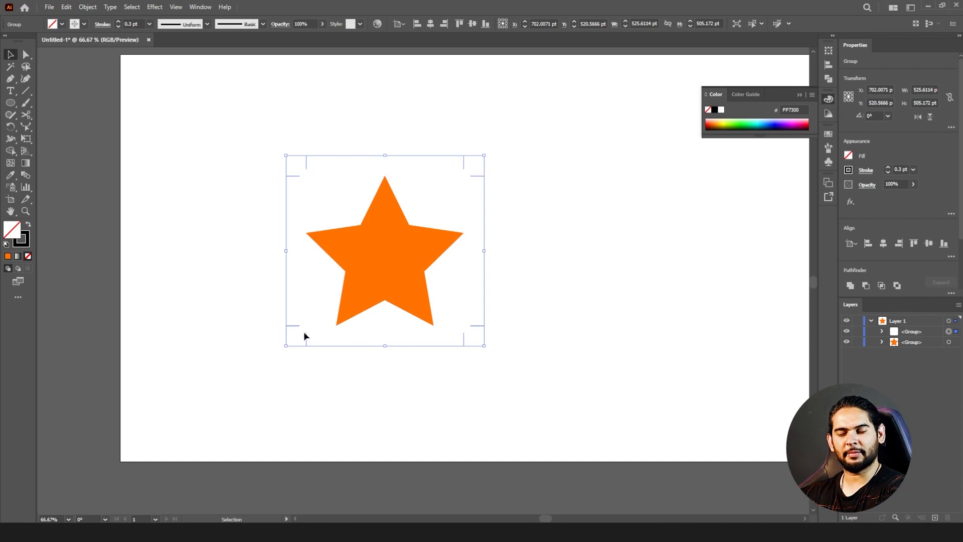
mouse_move(297, 332)
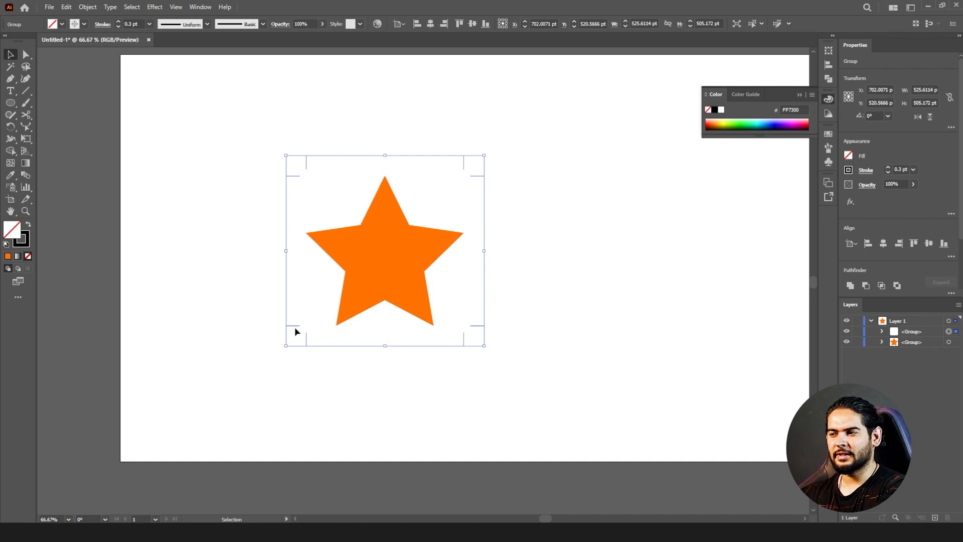
mouse_move(308, 341)
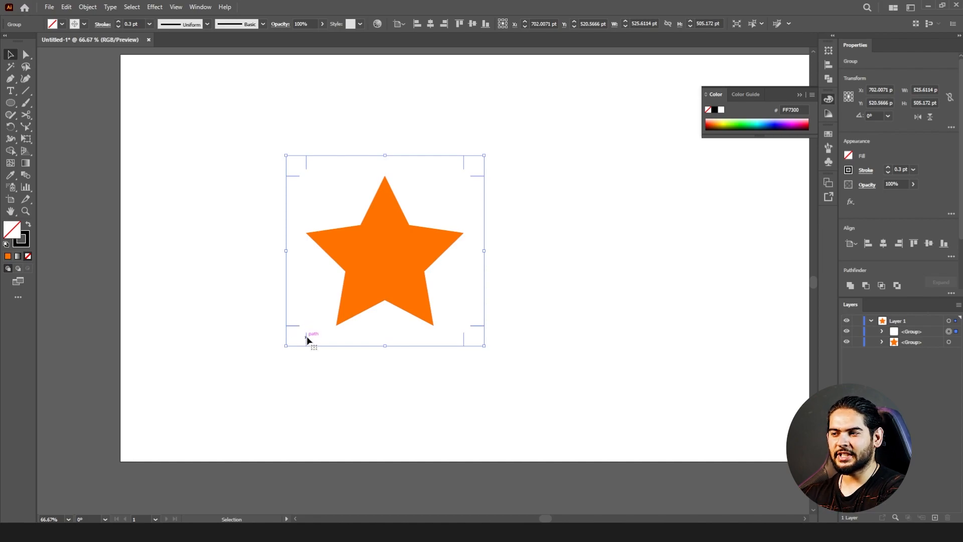
mouse_move(308, 339)
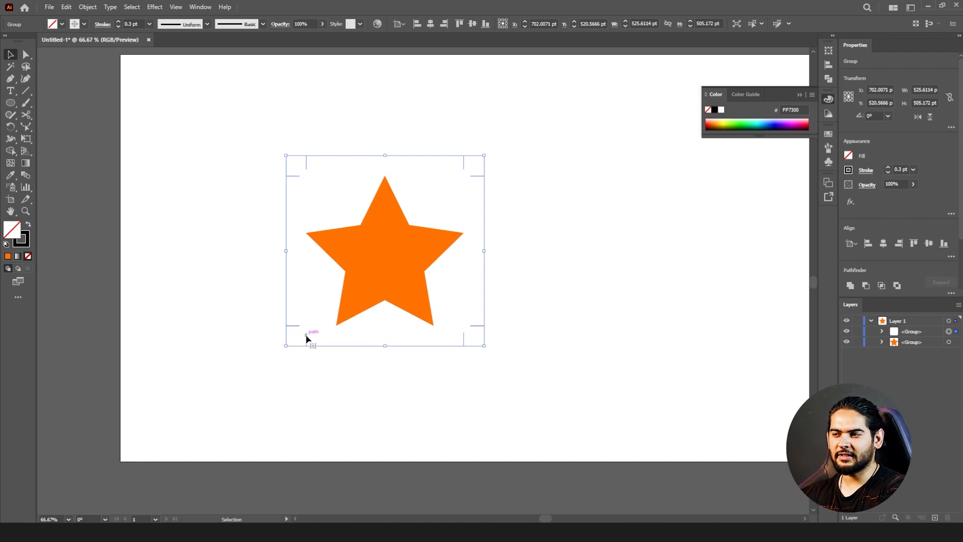
mouse_move(337, 344)
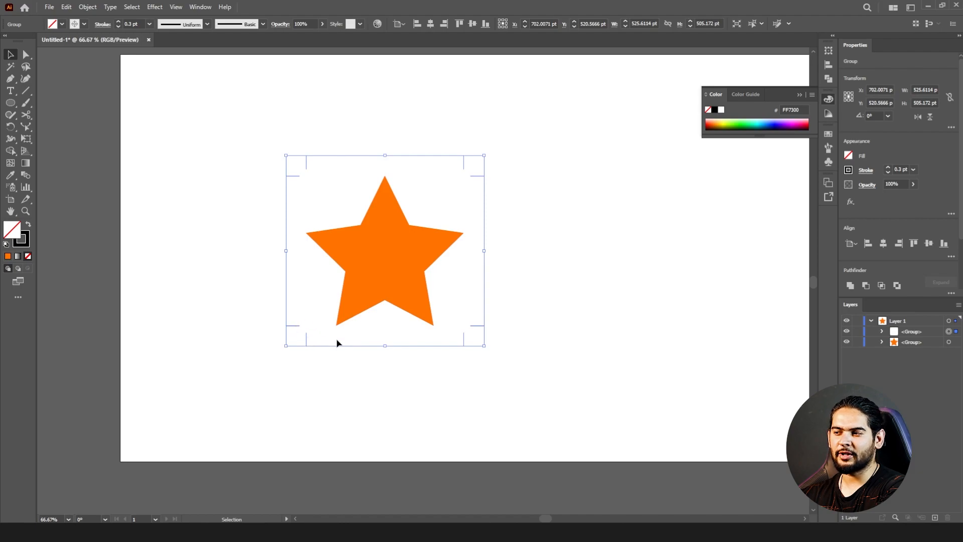
mouse_move(478, 330)
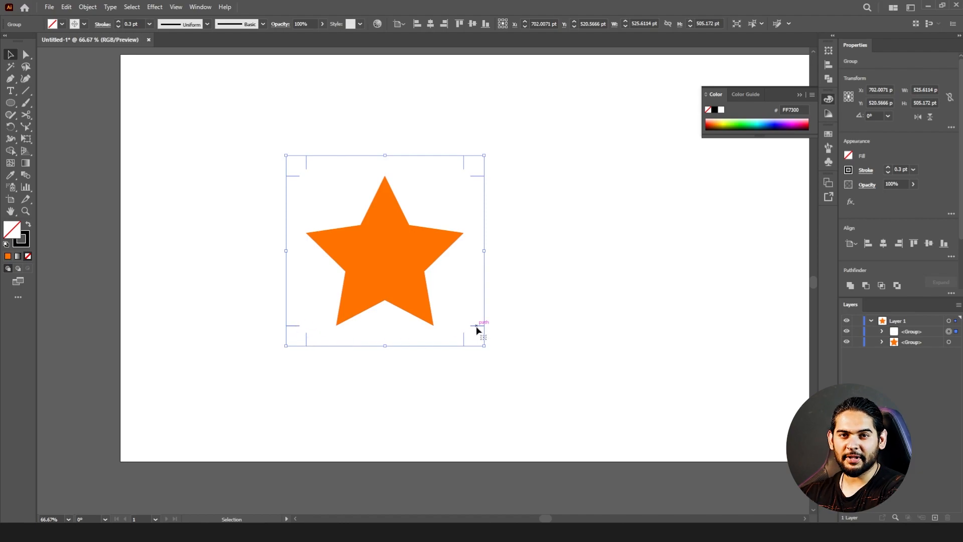
mouse_move(478, 339)
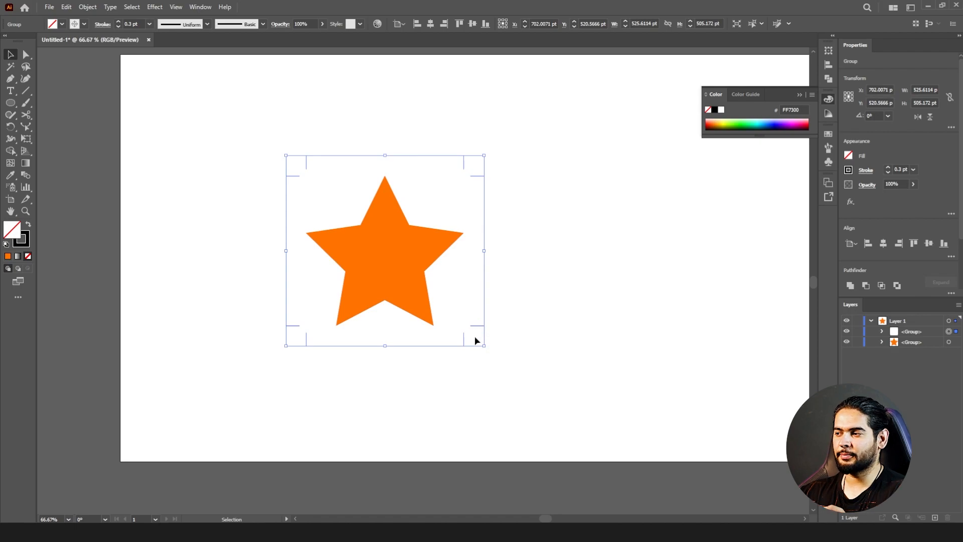
mouse_move(482, 205)
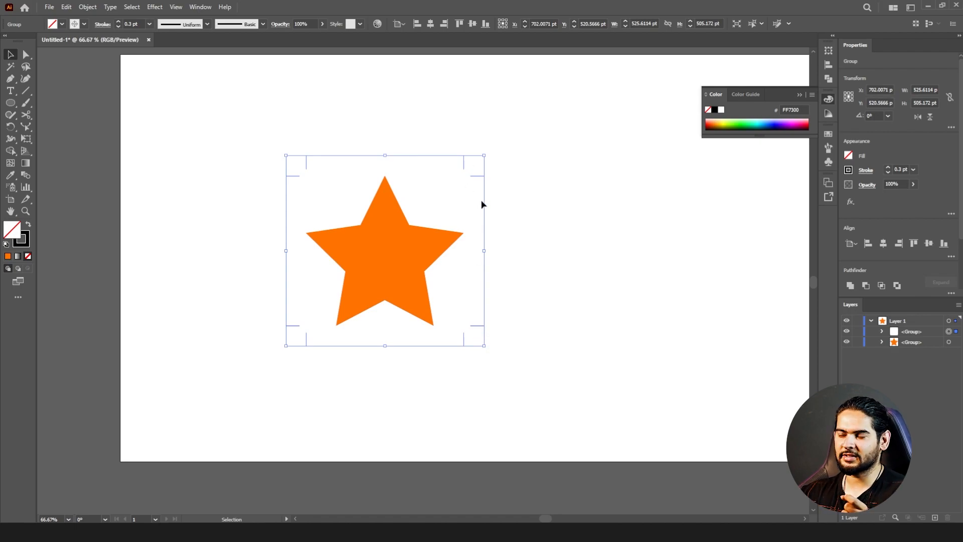
mouse_move(479, 167)
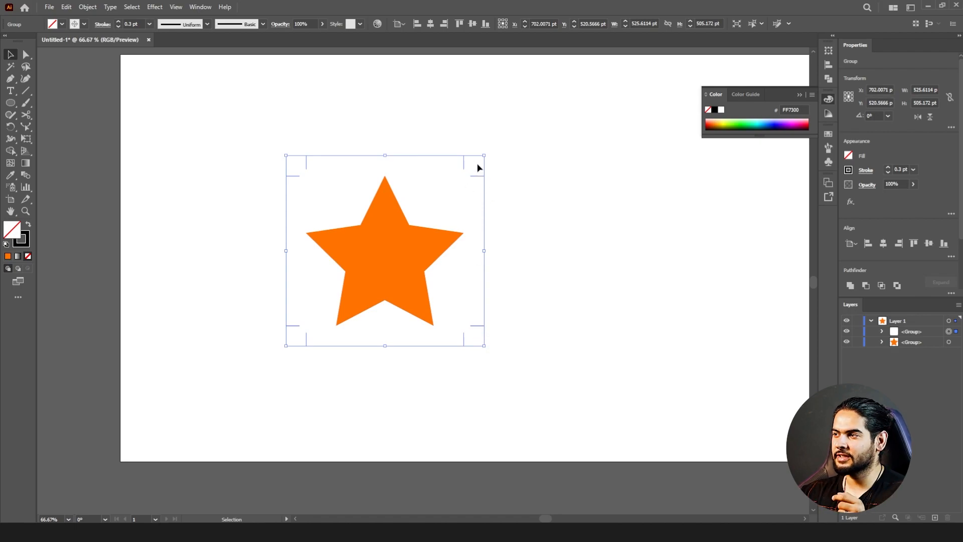
mouse_move(298, 166)
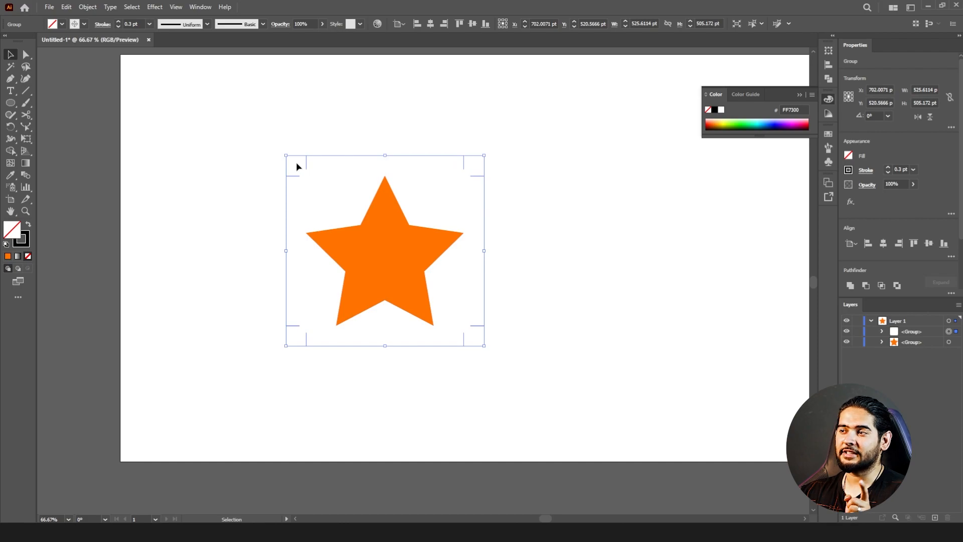
mouse_move(437, 163)
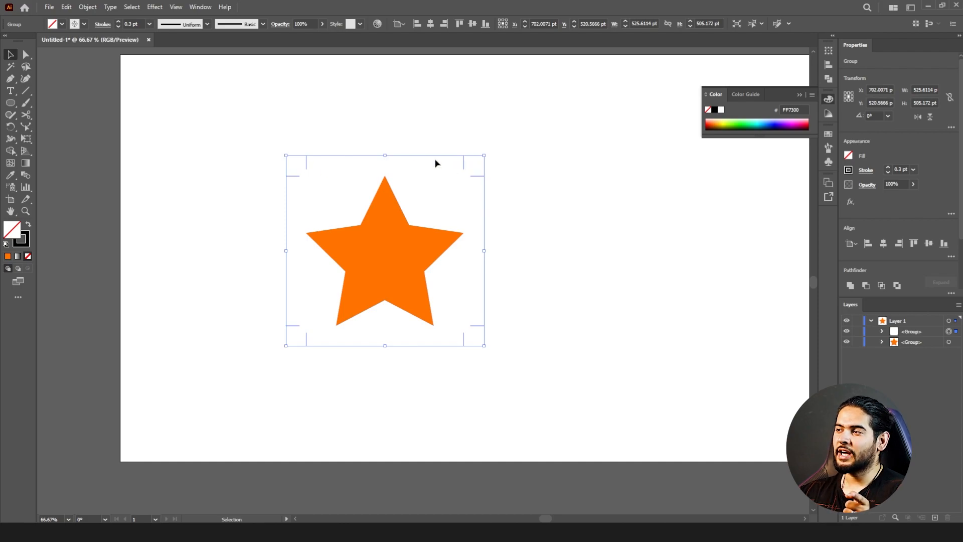
mouse_move(301, 315)
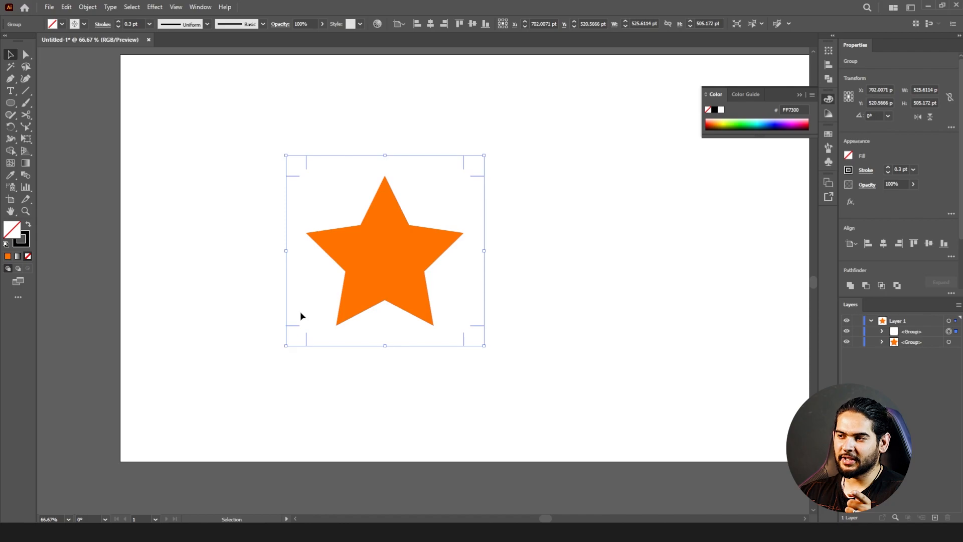
mouse_move(297, 331)
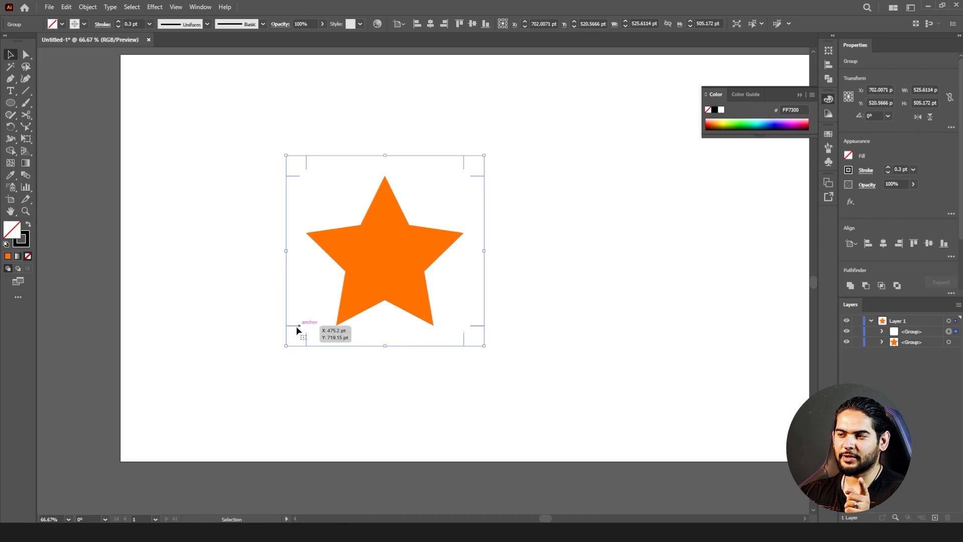
mouse_move(456, 239)
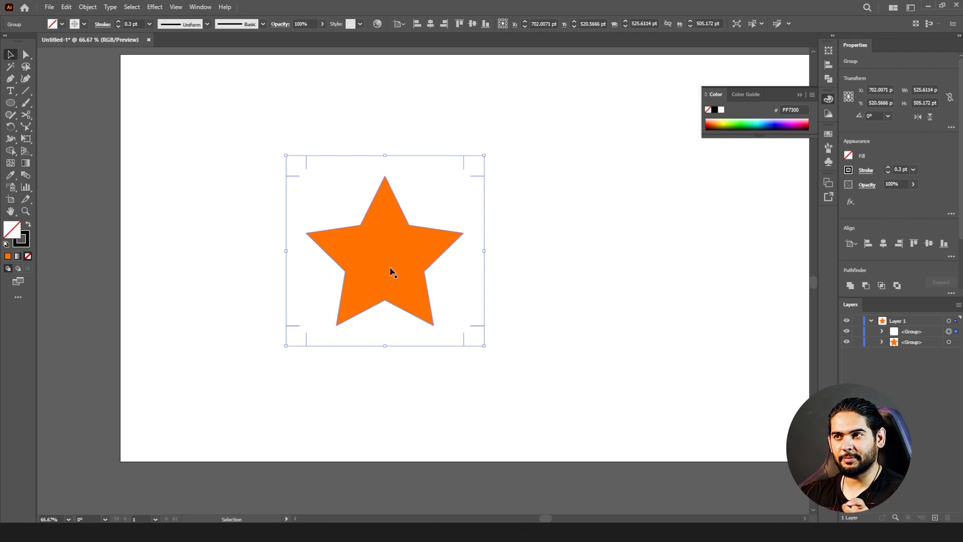
- Flatten the star and trim marks' transparency with the [Medium Resolution] preset
left_click(87, 7)
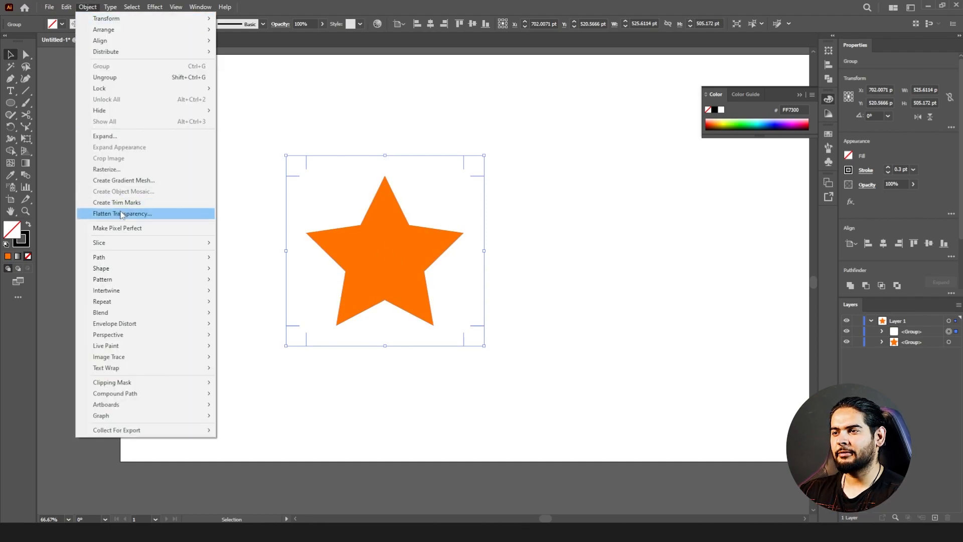
left_click(121, 213)
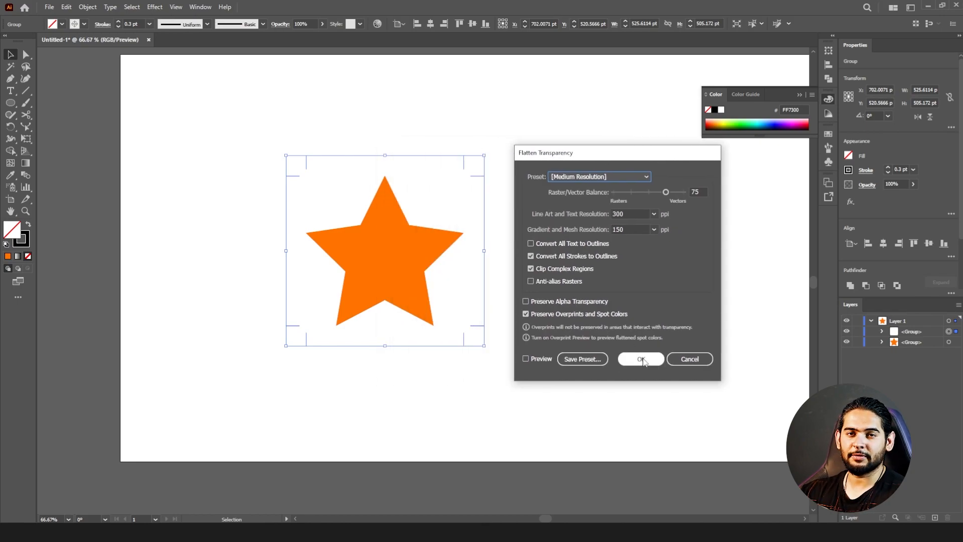
left_click(641, 358)
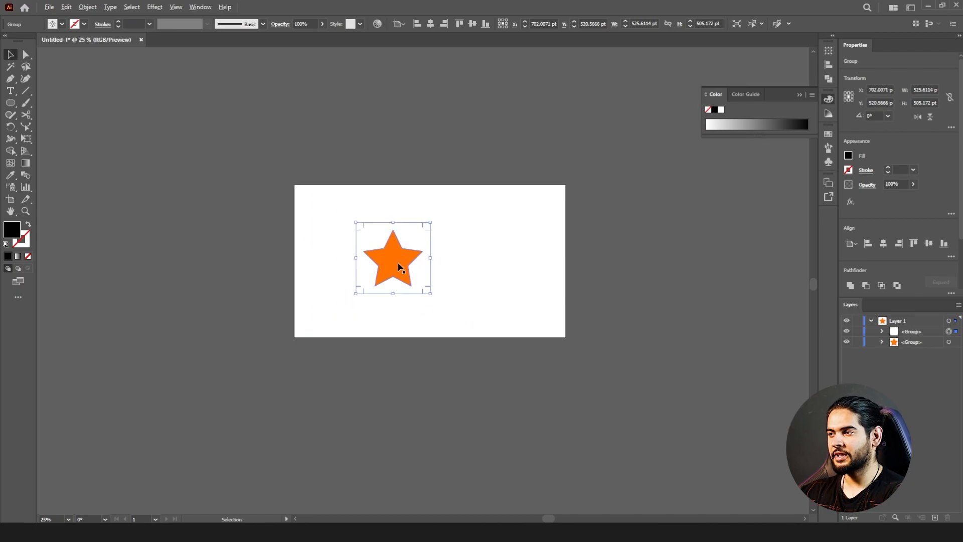